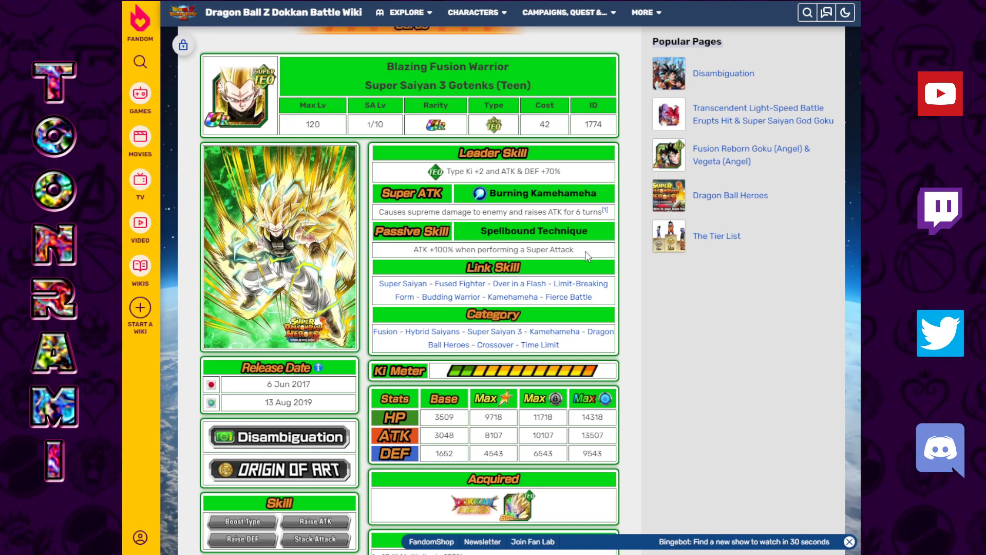
pyautogui.moveTo(608, 259)
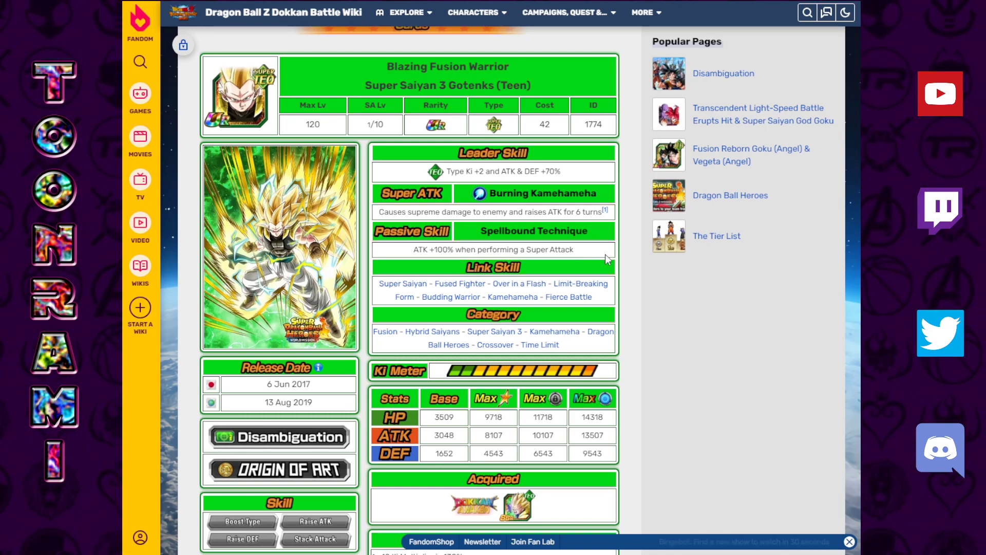
pyautogui.moveTo(596, 258)
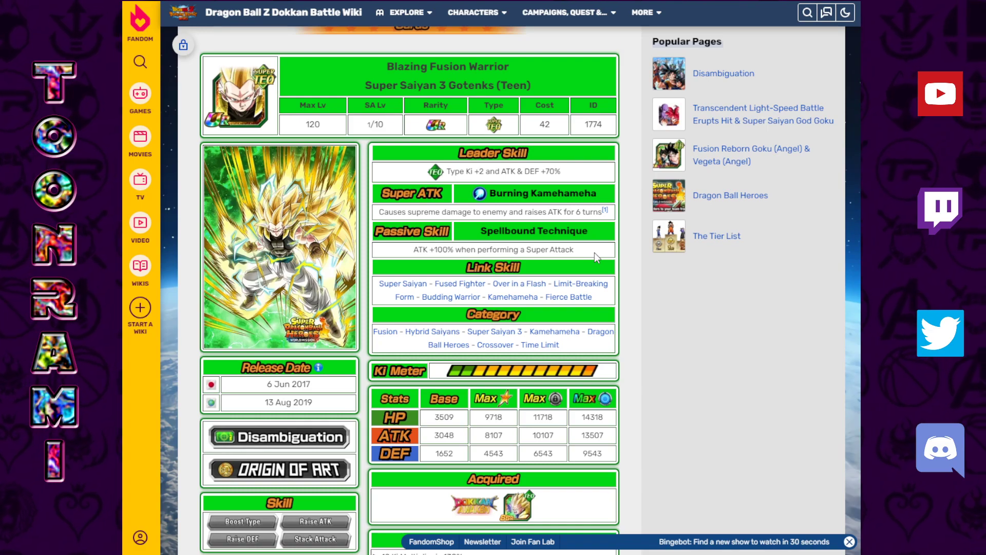
# Step: Leave the Gotenks card page for the Crossover Summon: Super Dragon Ball Heroes page on its 2018 banner
pyautogui.scroll(-3)
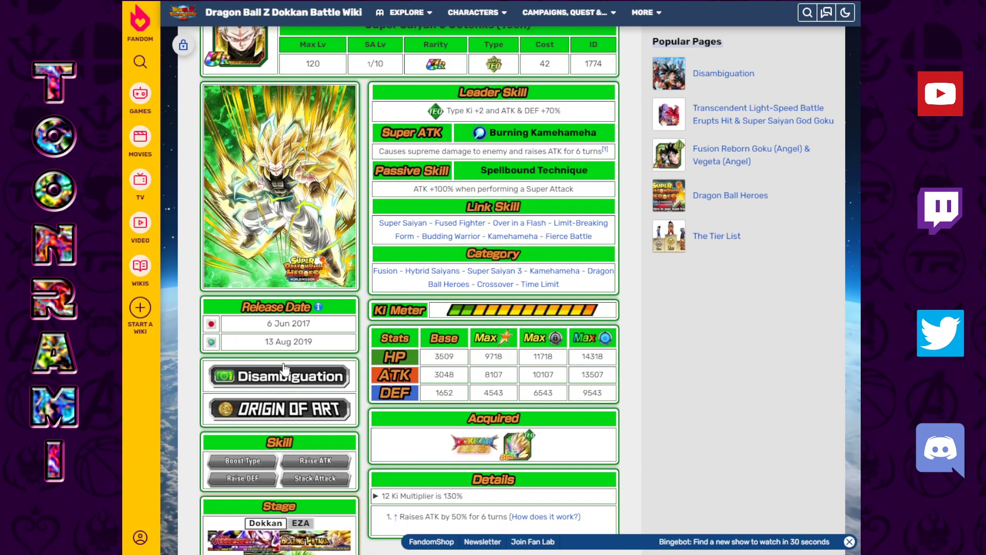
pyautogui.doubleClick(288, 324)
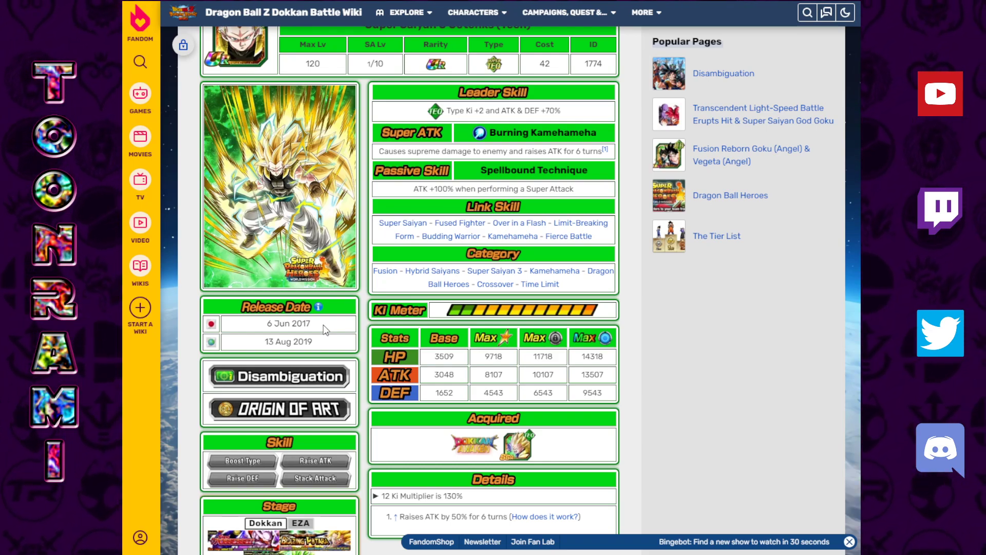
pyautogui.scroll(3)
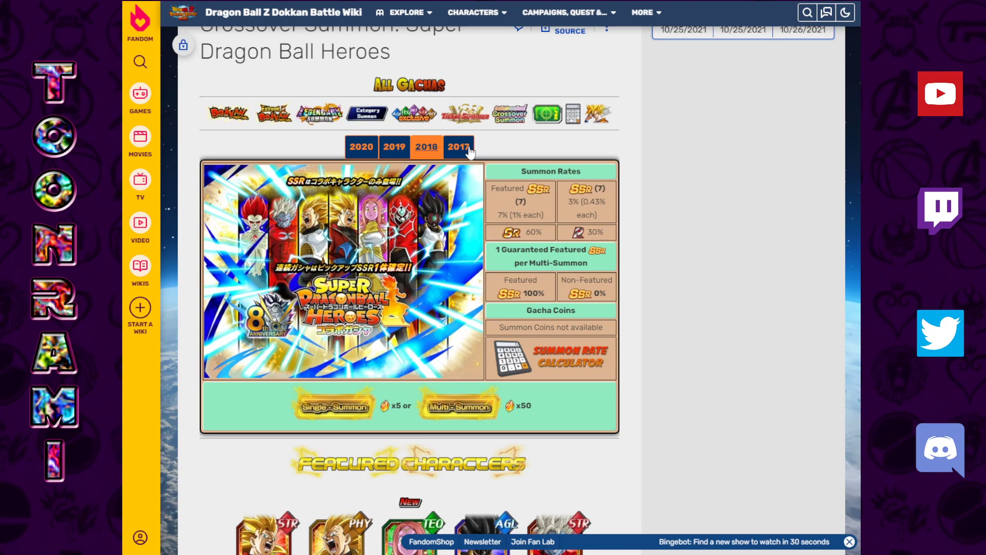
# Step: Browse the crossover summon page's 2020, 2019, 2018 and 2017 banner lineups
pyautogui.scroll(-3)
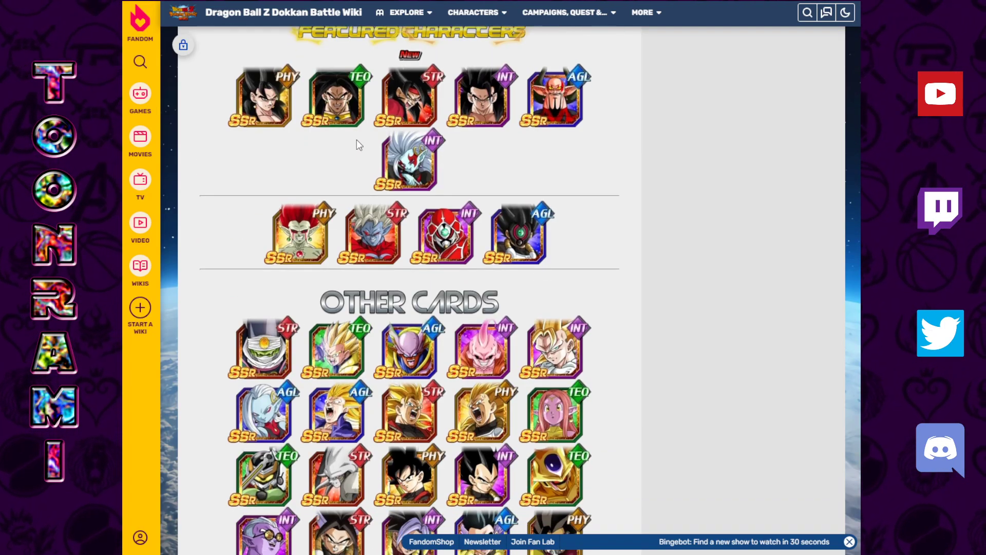
pyautogui.scroll(-3)
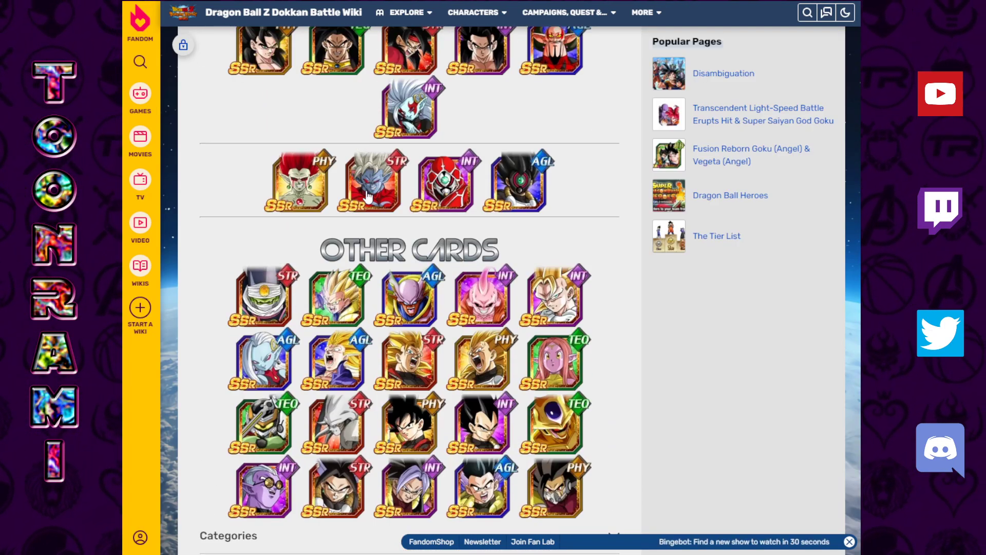
pyautogui.scroll(3)
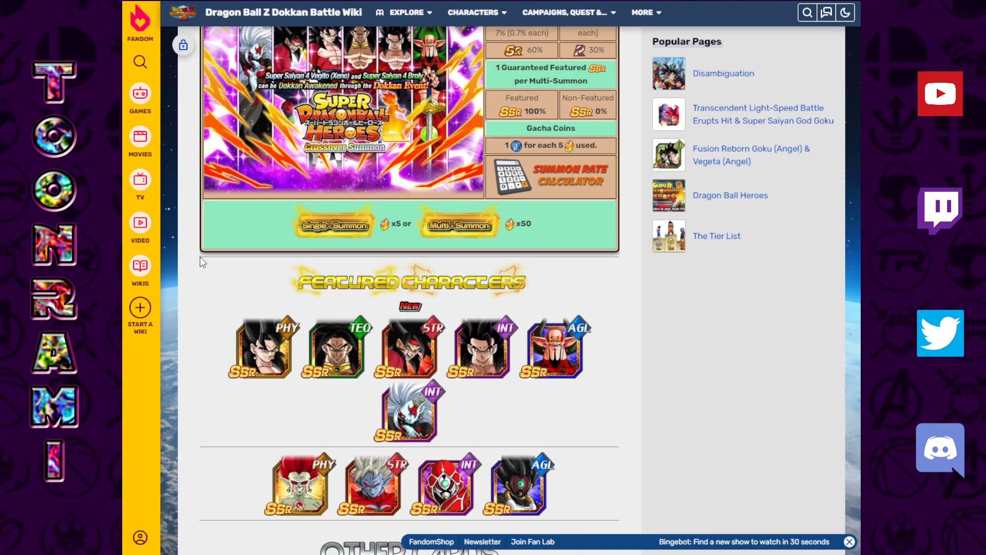
pyautogui.scroll(-3)
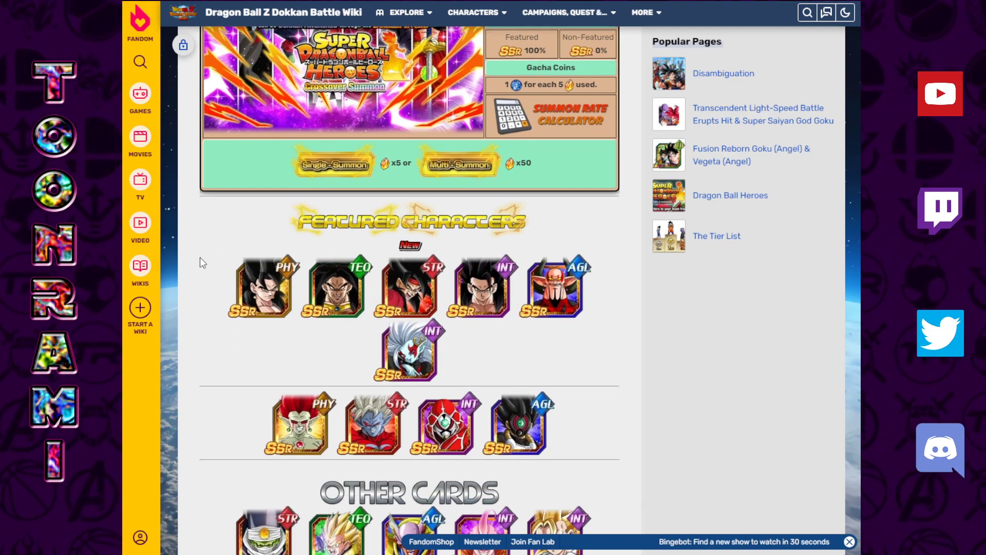
pyautogui.scroll(3)
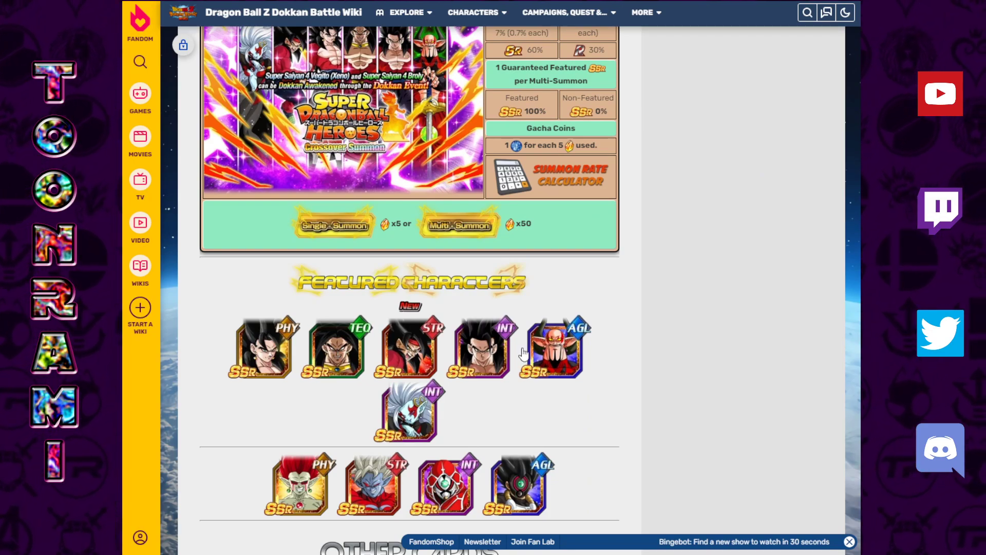
pyautogui.scroll(-3)
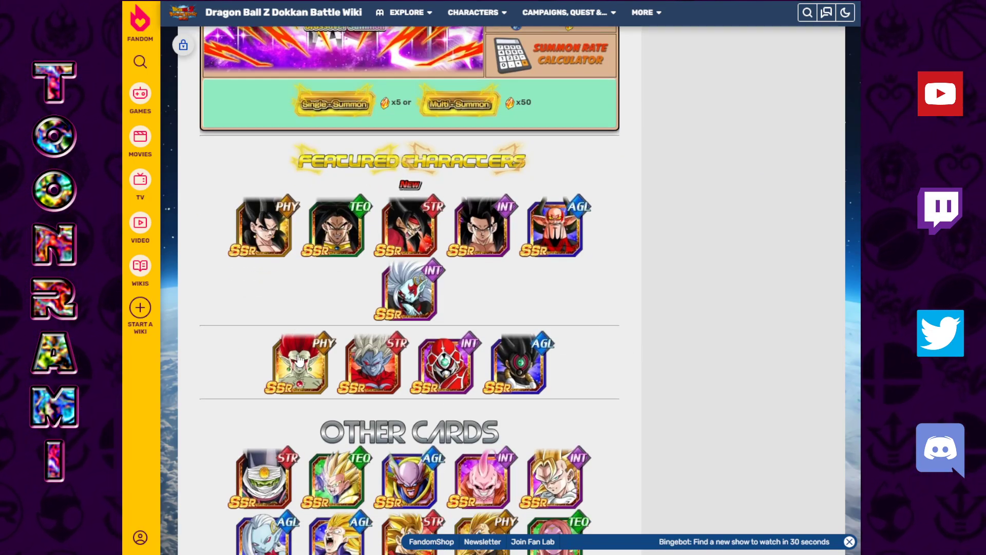
pyautogui.moveTo(217, 365)
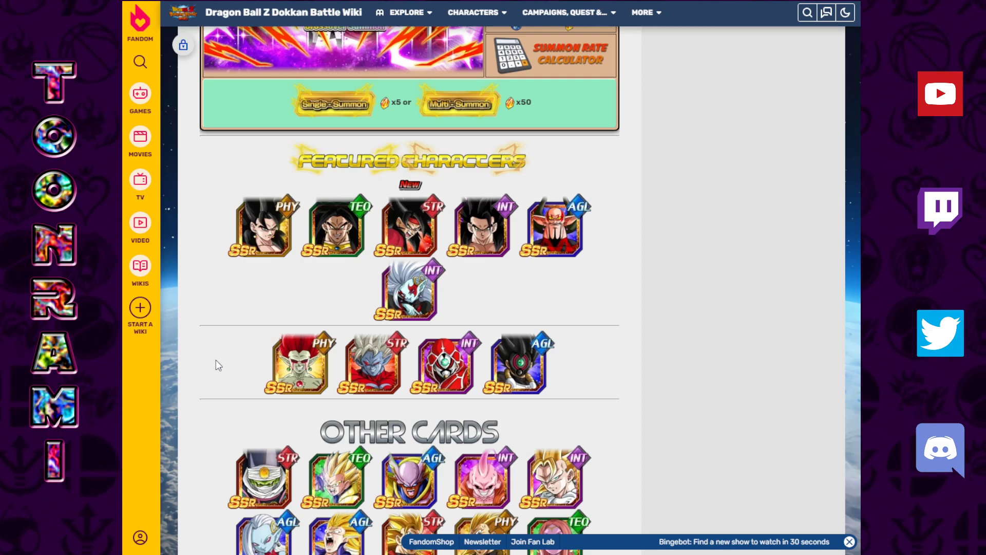
pyautogui.scroll(-3)
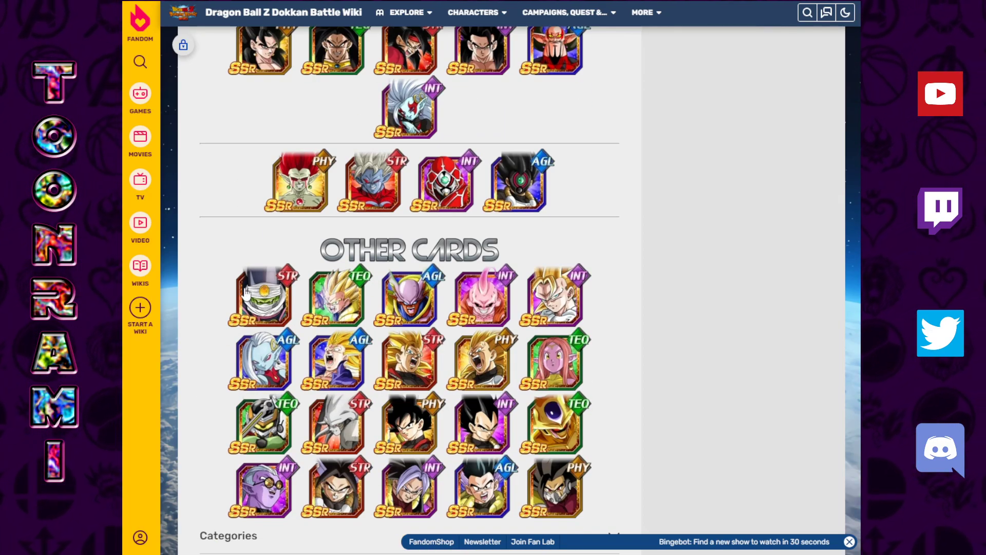
pyautogui.scroll(3)
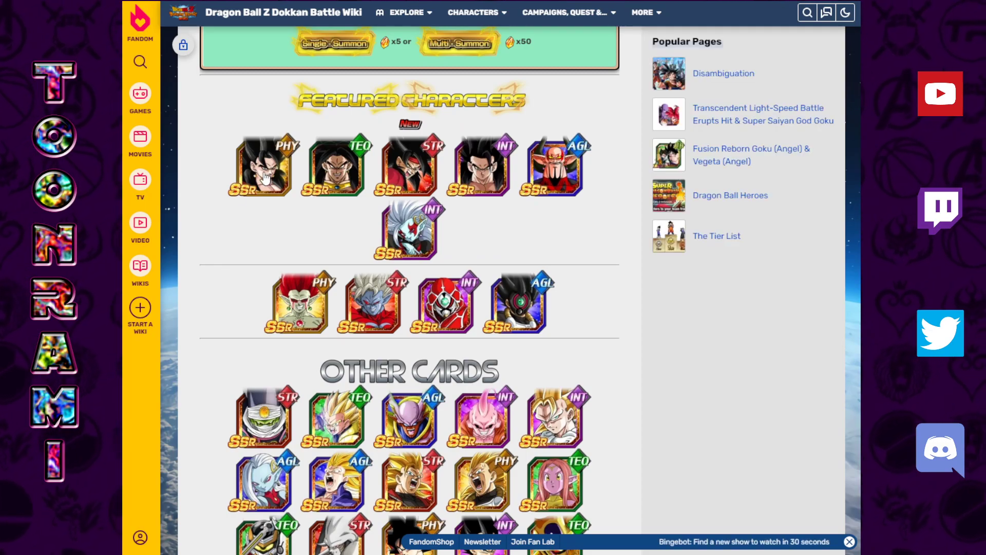
pyautogui.scroll(3)
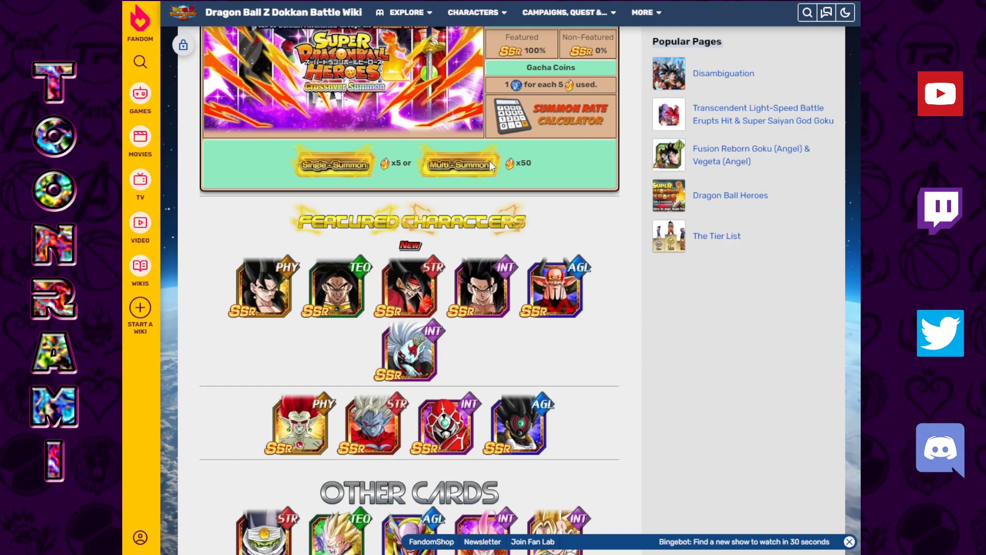
pyautogui.scroll(-3)
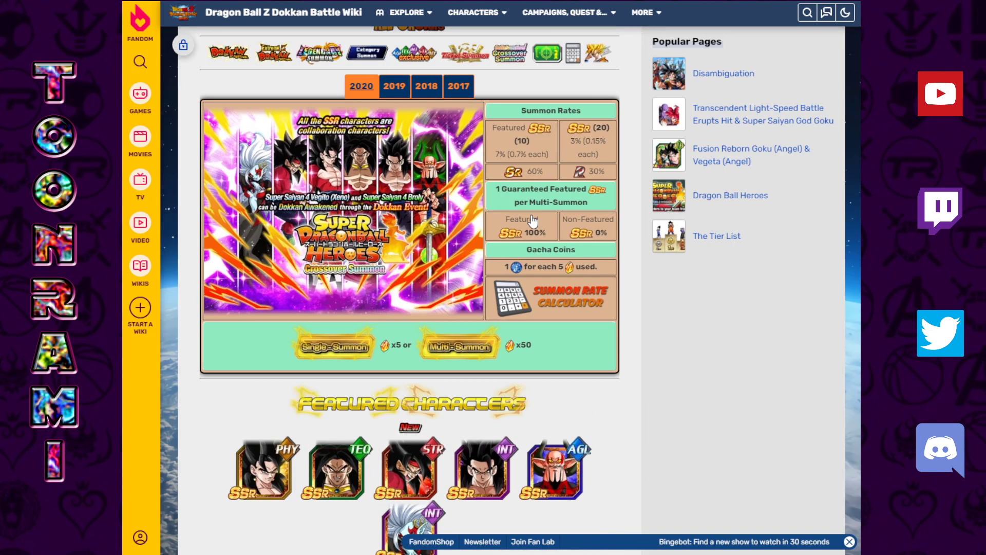
# Step: Settle on the 2020 banner and bring its Other Cards grid into view
pyautogui.scroll(-3)
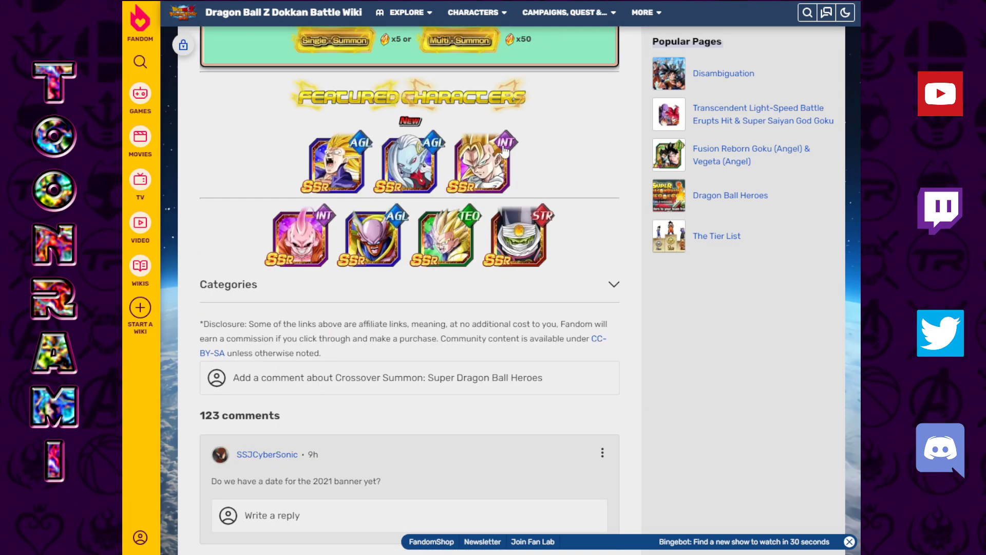
pyautogui.scroll(3)
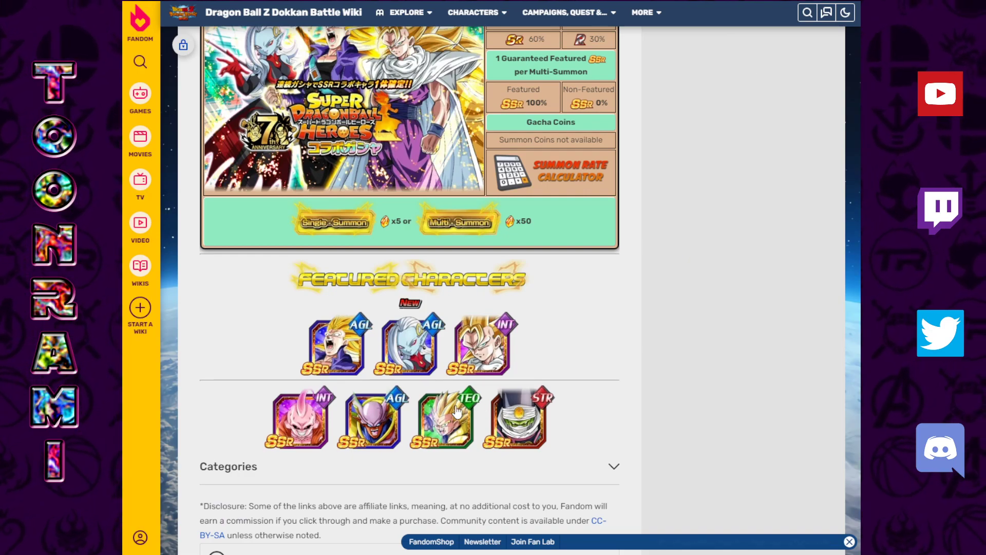
pyautogui.scroll(3)
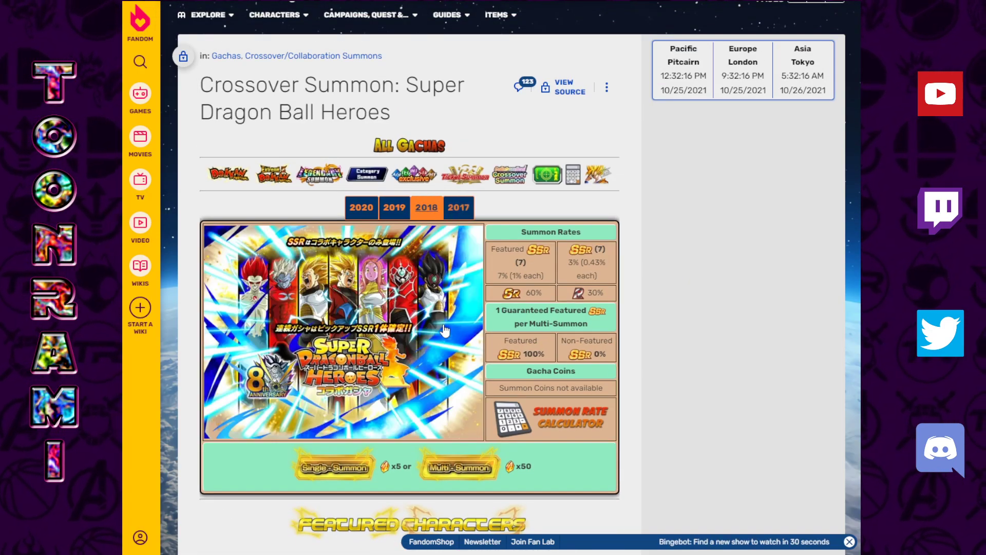
pyautogui.scroll(-3)
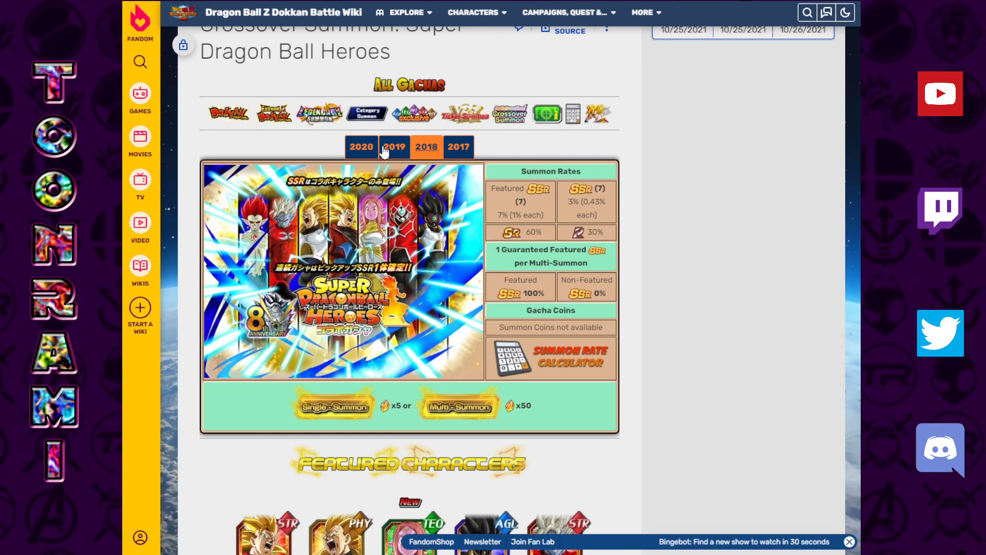
pyautogui.scroll(-3)
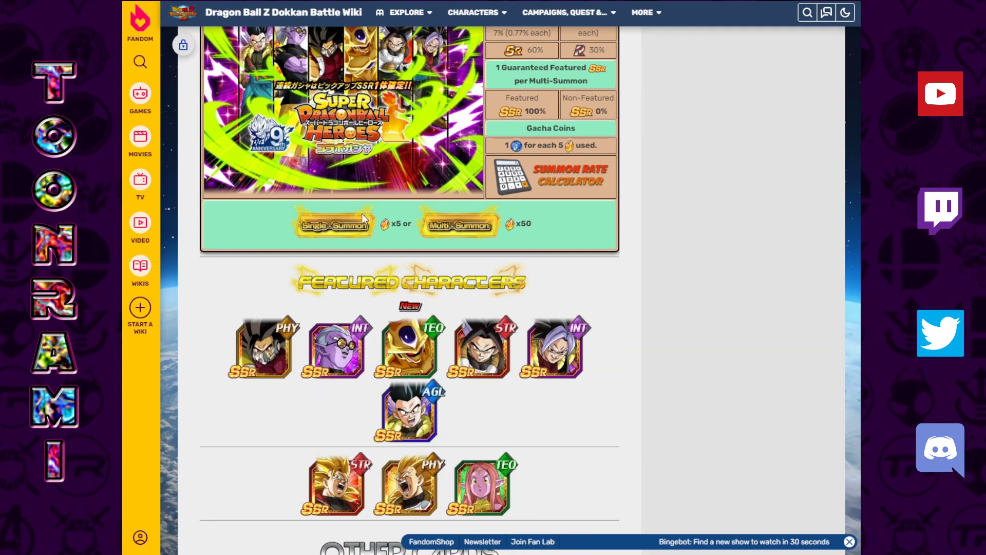
pyautogui.scroll(3)
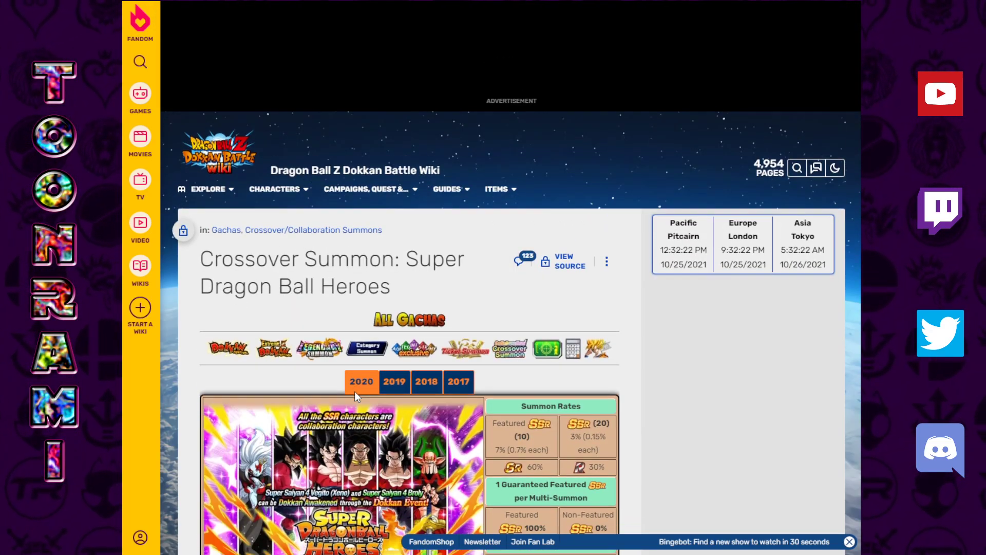
pyautogui.scroll(-3)
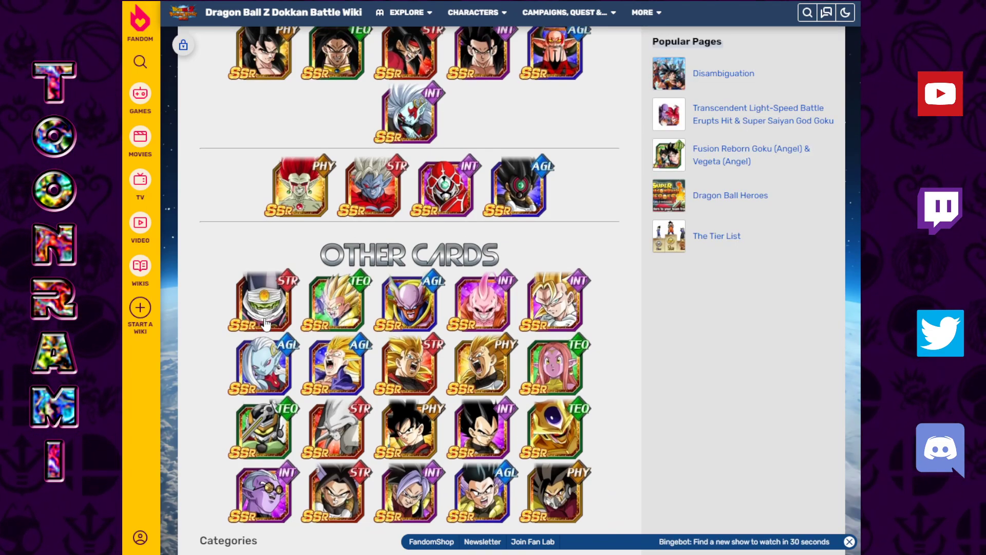
pyautogui.scroll(3)
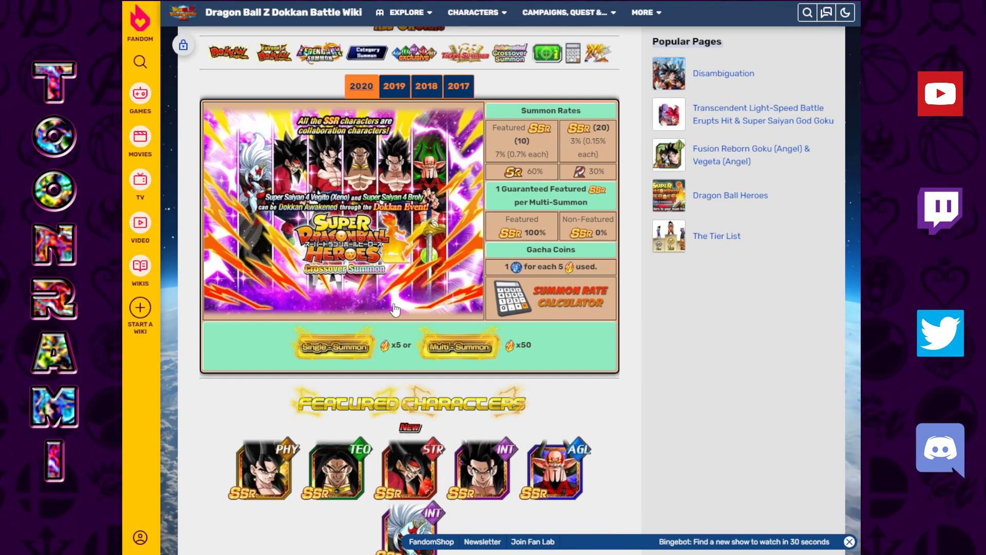
pyautogui.scroll(-3)
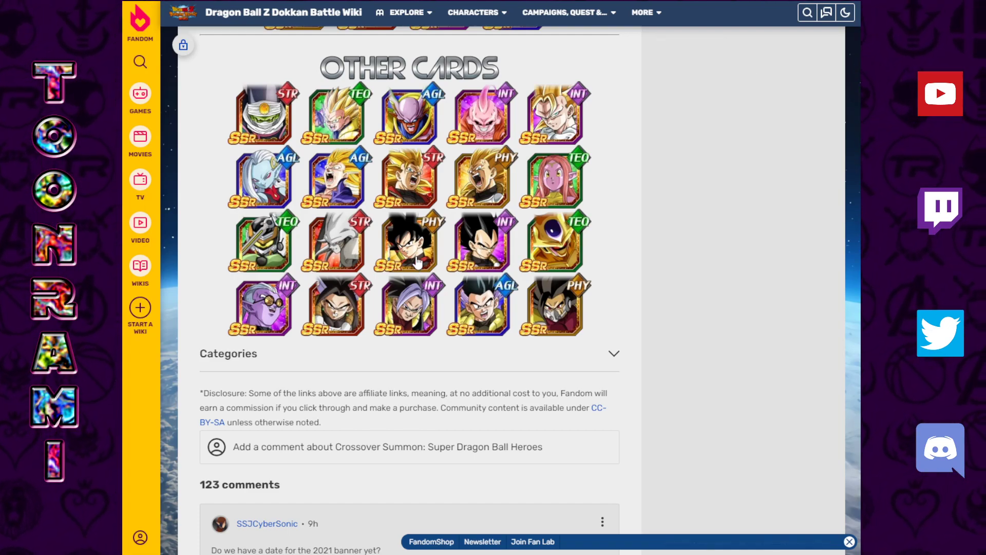
# Step: Scroll the 2020 banner's Other Cards grid to reach the Super Saiyan 3 Gotenks (Teen) card
pyautogui.scroll(3)
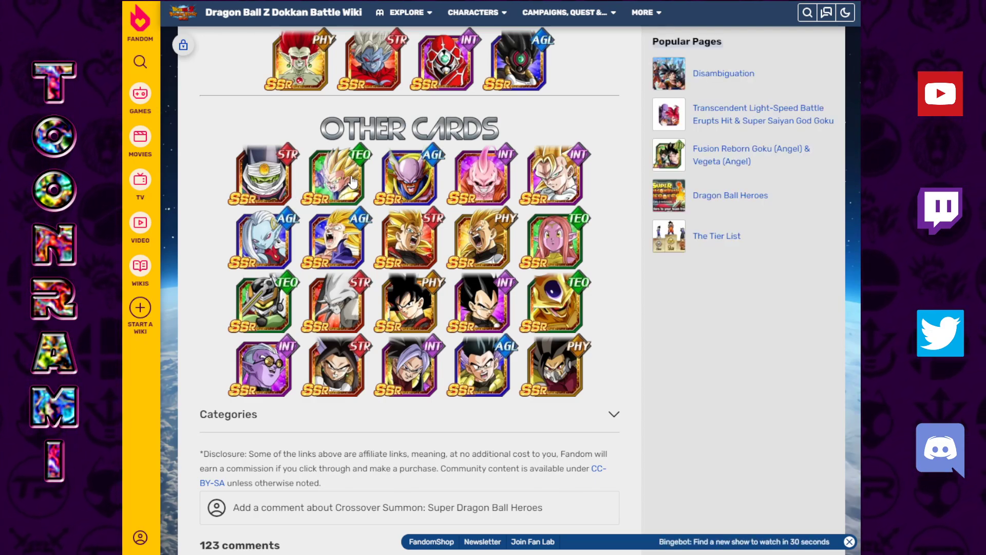
pyautogui.moveTo(314, 300)
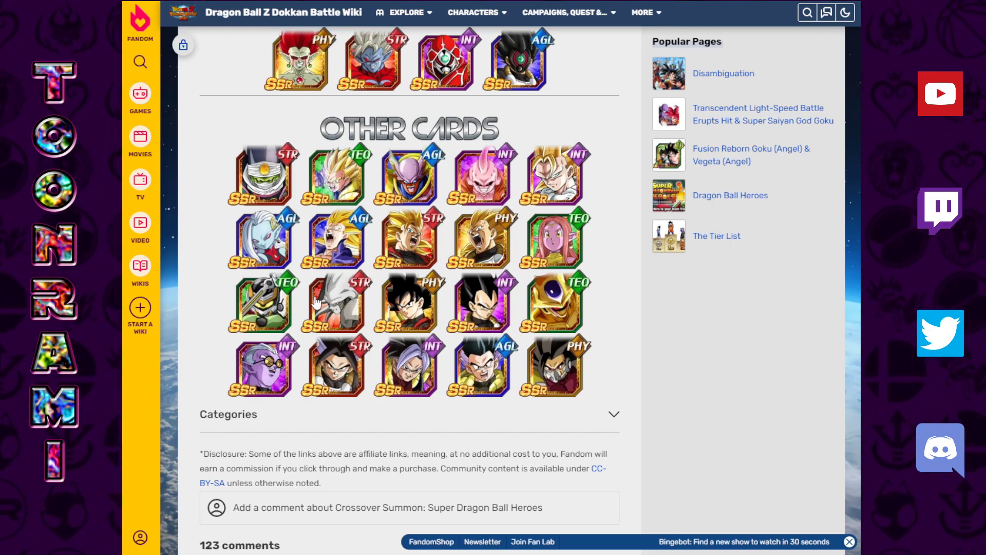
pyautogui.moveTo(409, 236)
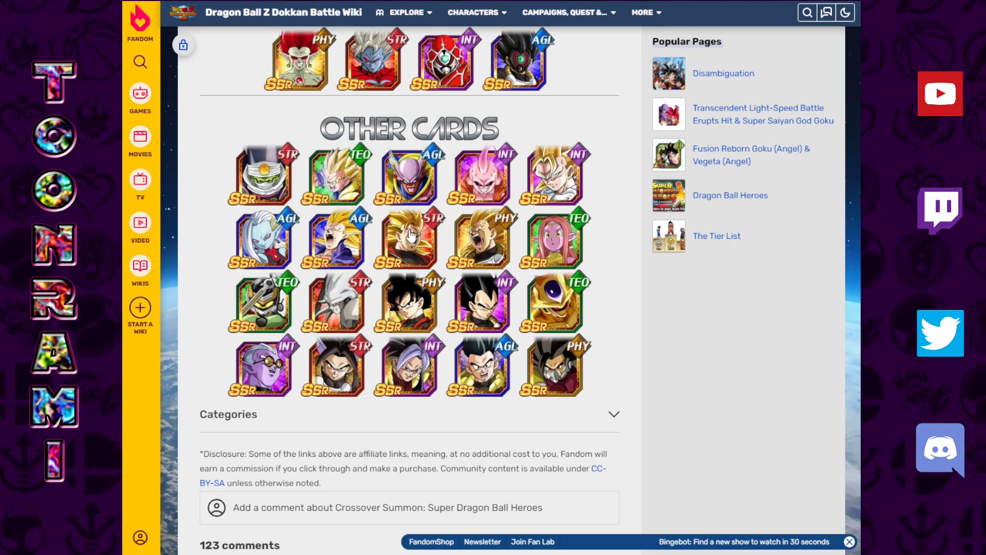
pyautogui.moveTo(603, 204)
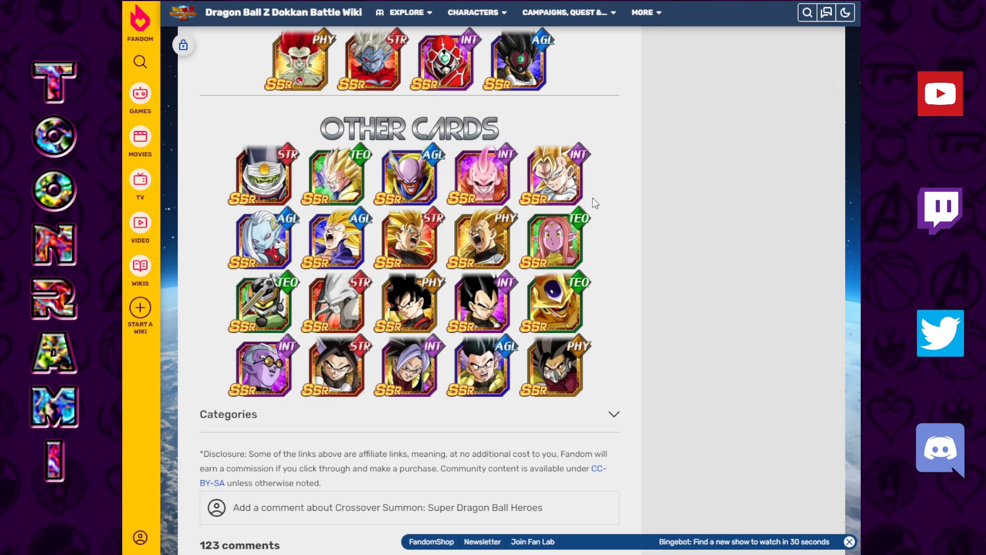
pyautogui.moveTo(340, 192)
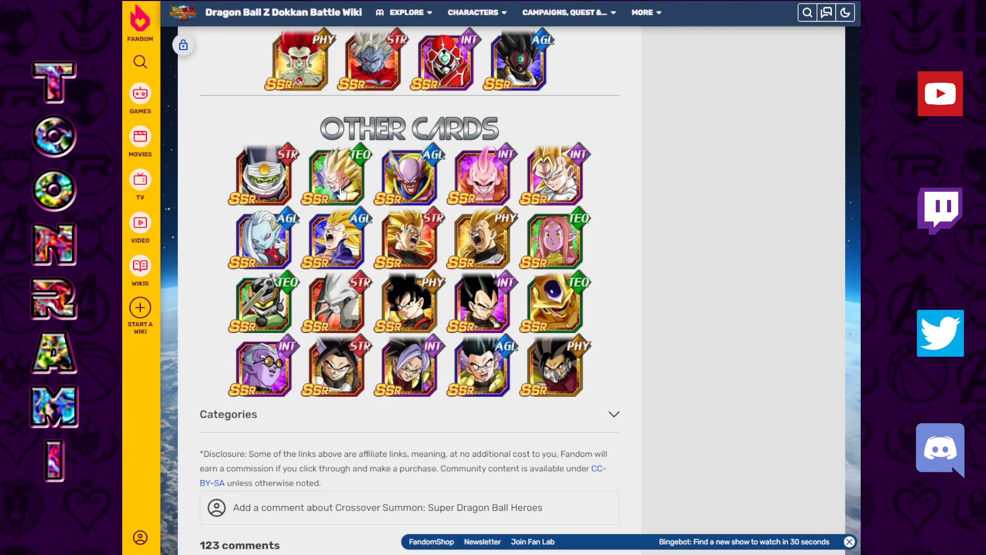
pyautogui.moveTo(469, 245)
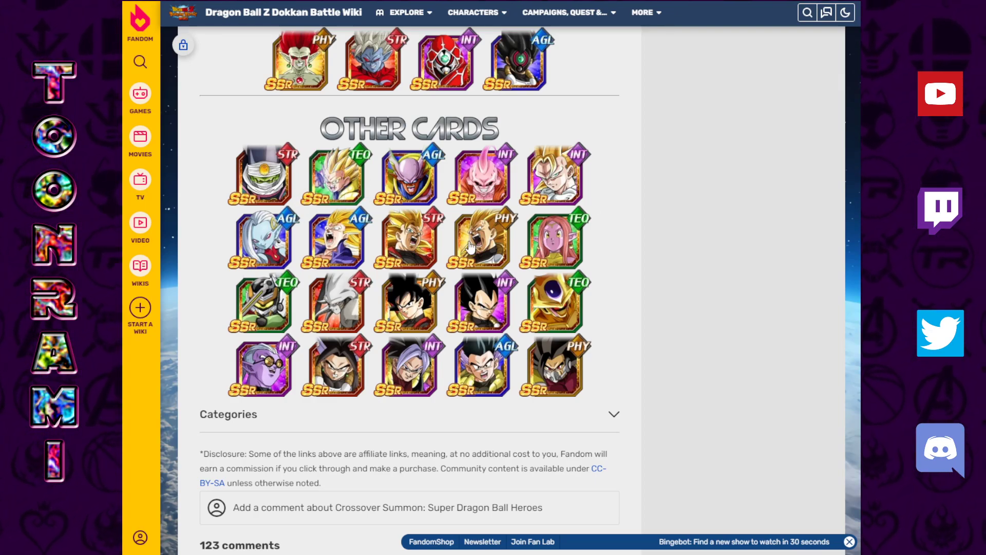
pyautogui.moveTo(400, 299)
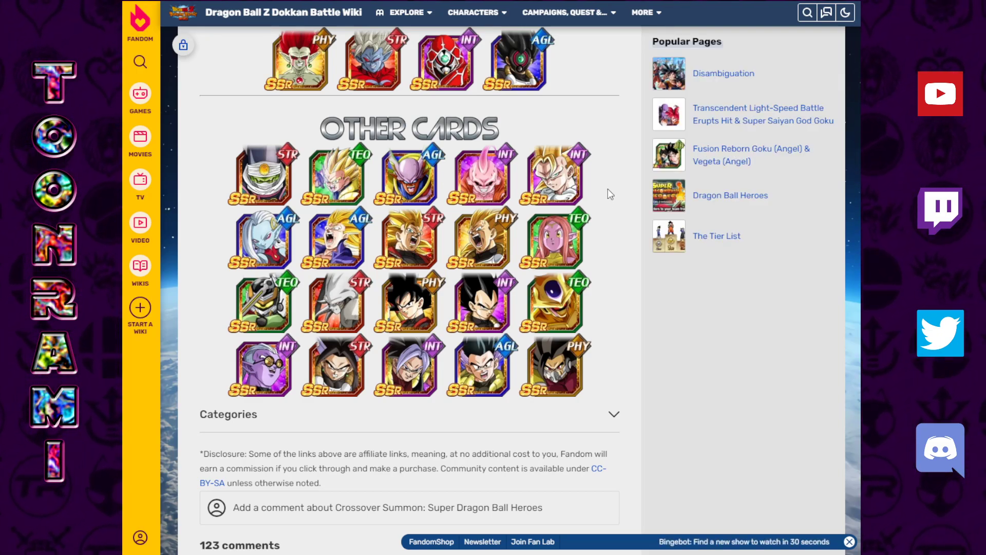
pyautogui.moveTo(221, 130)
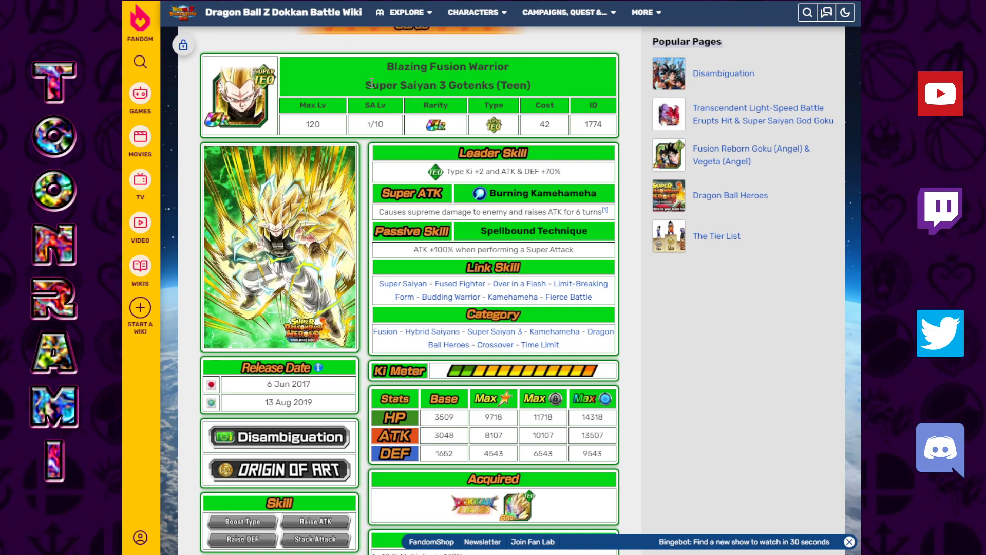
# Step: Open Grim Reaper of Justice's Rampage Gotenks and highlight its whole passive skill description
pyautogui.doubleClick(430, 85)
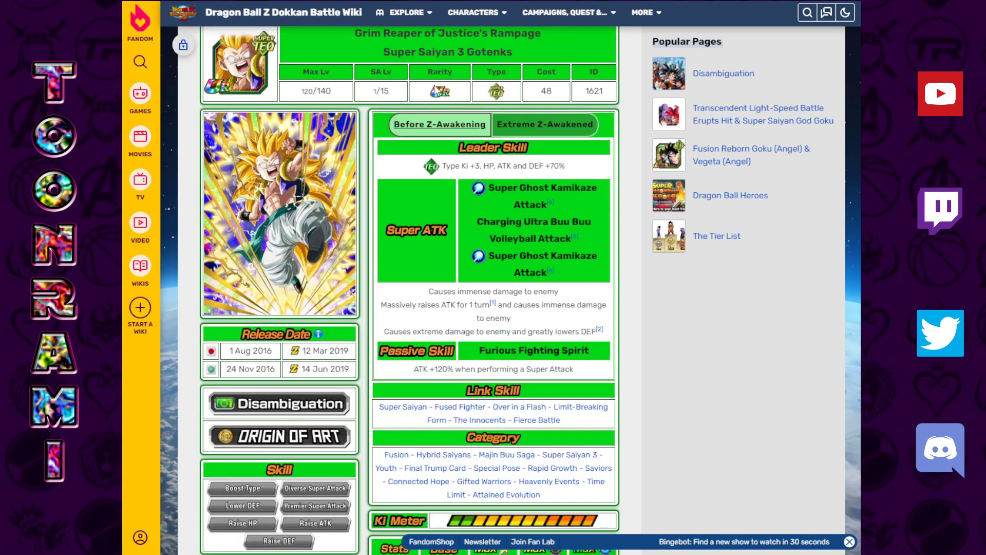
pyautogui.scroll(3)
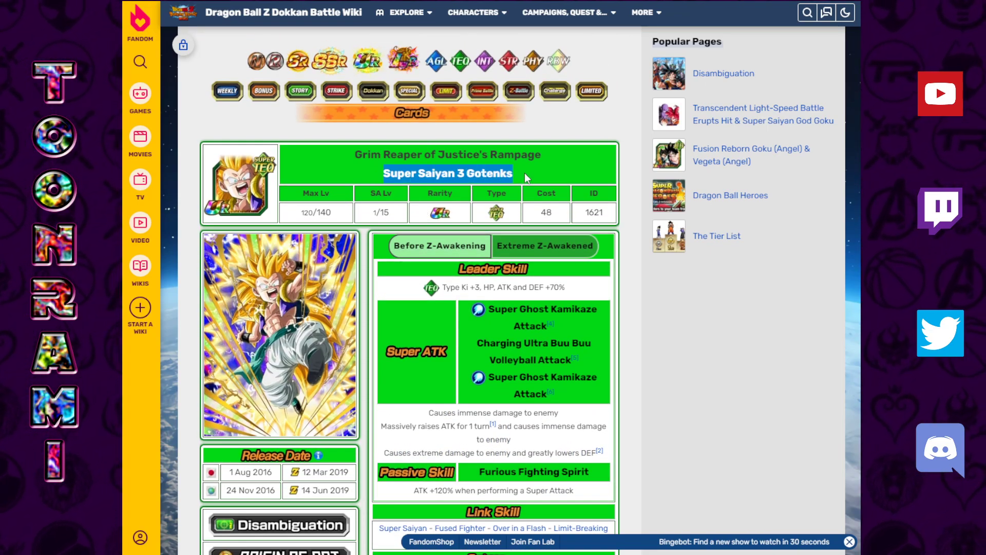
pyautogui.scroll(-3)
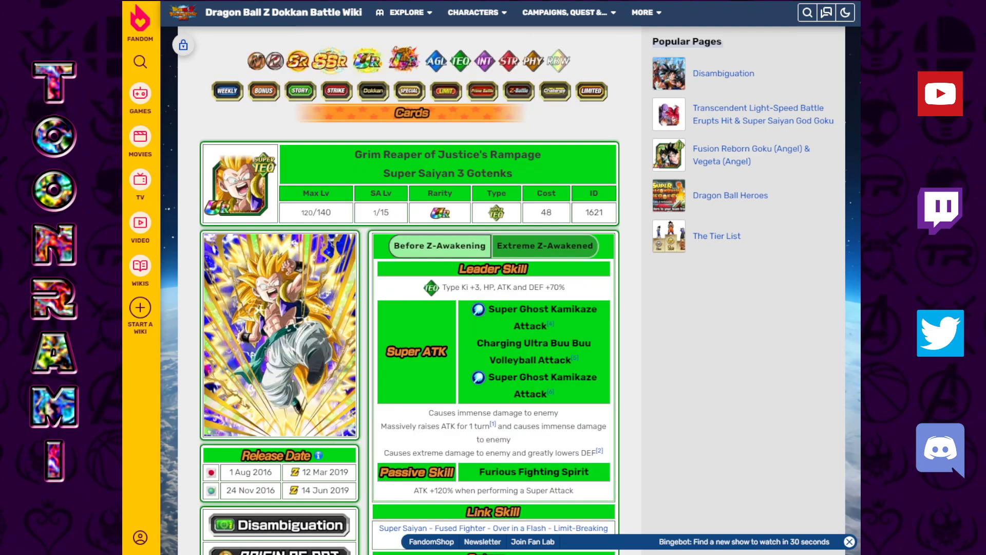
pyautogui.scroll(-3)
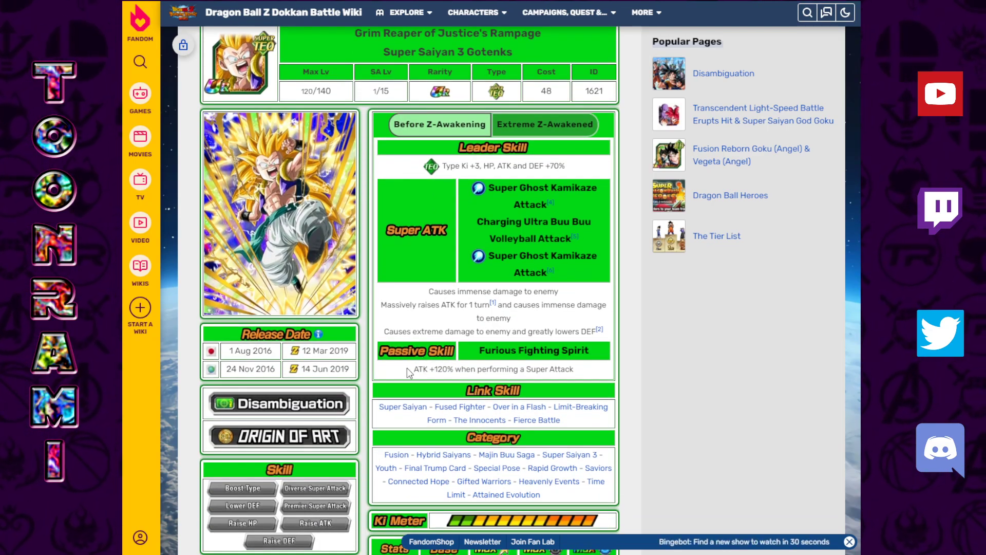
pyautogui.tripleClick(492, 369)
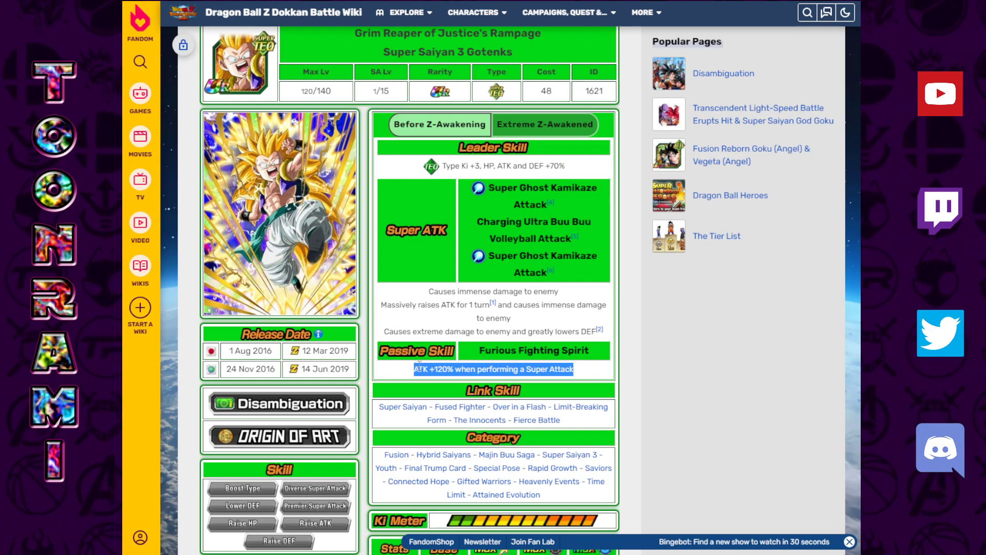
pyautogui.moveTo(496, 216)
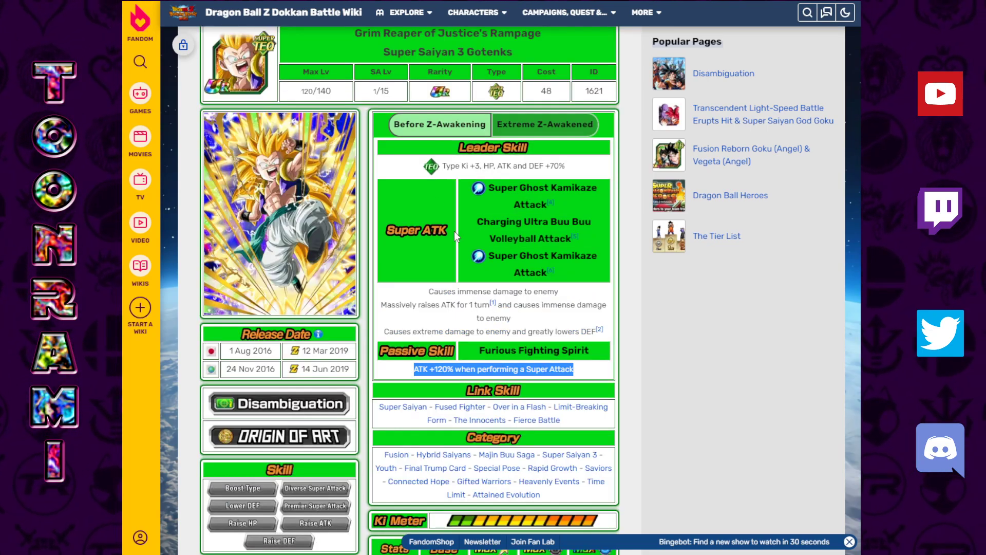
# Step: Switch to the Extreme Z-Awakened skills and highlight the DEF +70% when Ki is 11 or less clause
pyautogui.click(544, 124)
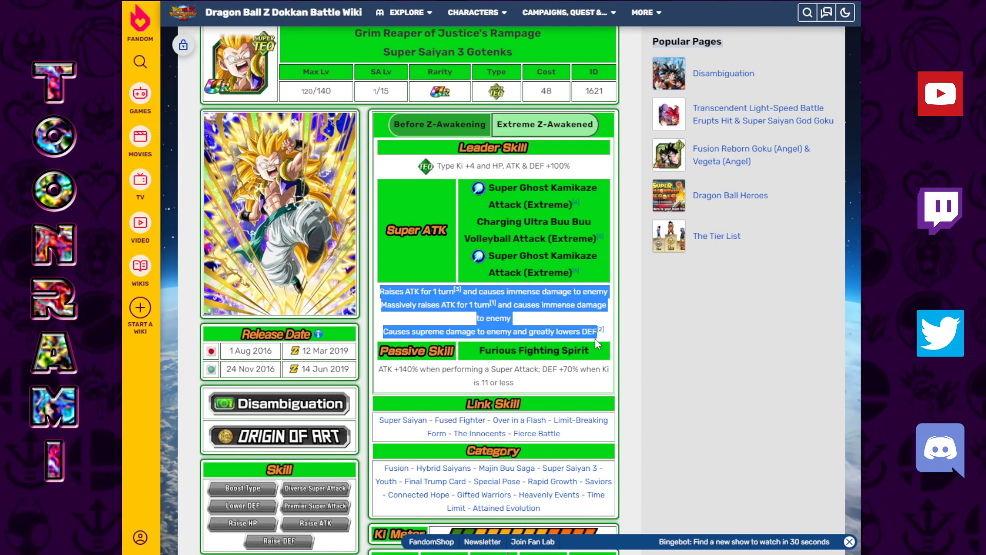
pyautogui.moveTo(606, 333)
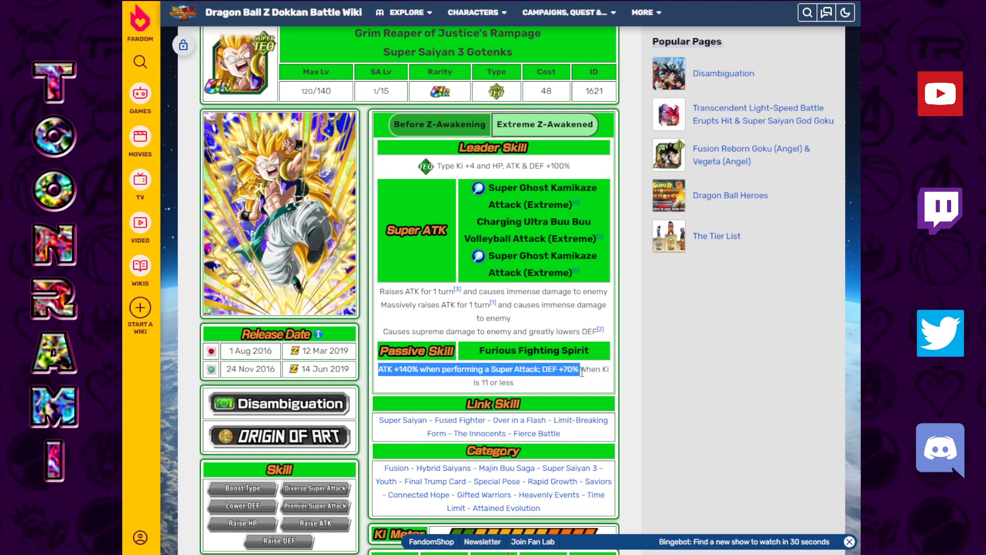
pyautogui.click(531, 382)
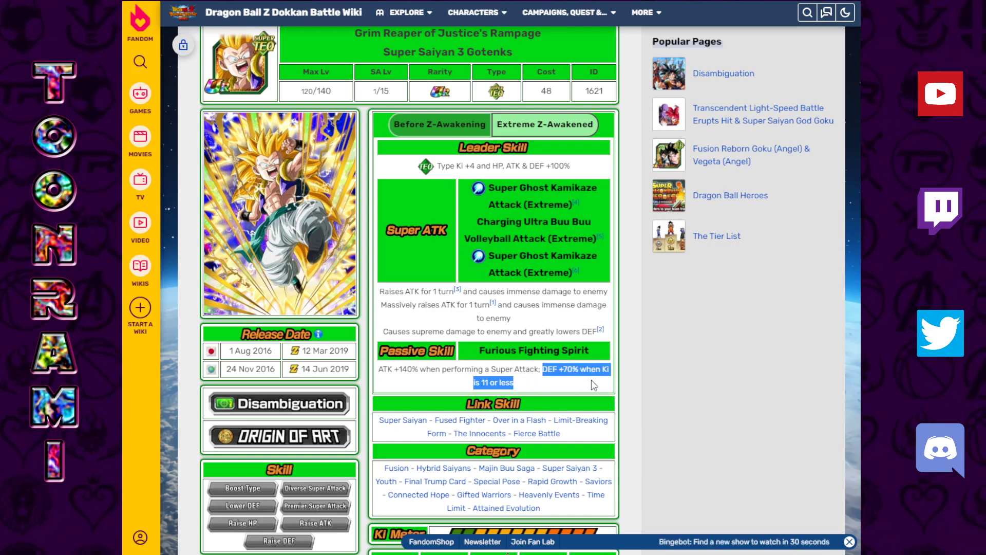
pyautogui.click(520, 386)
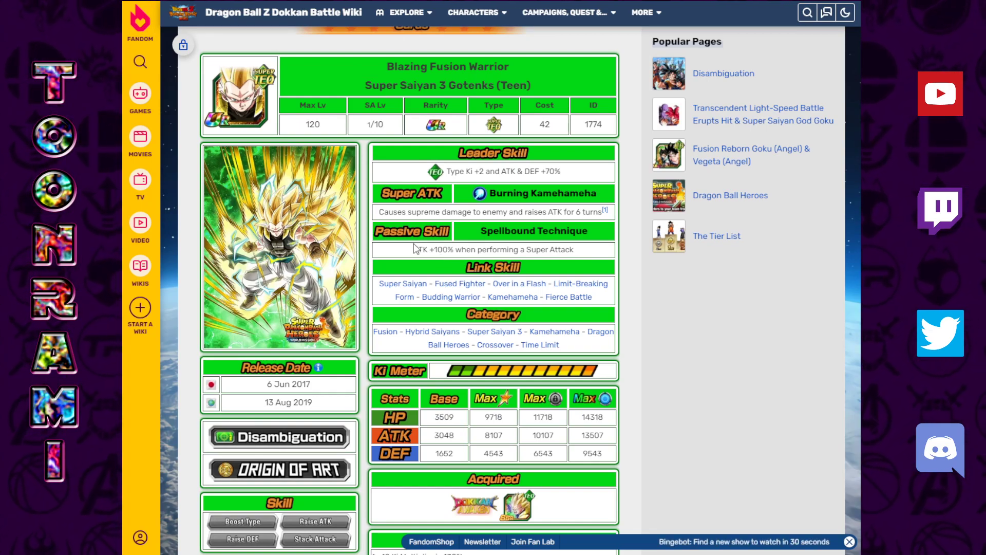
pyautogui.moveTo(413, 258)
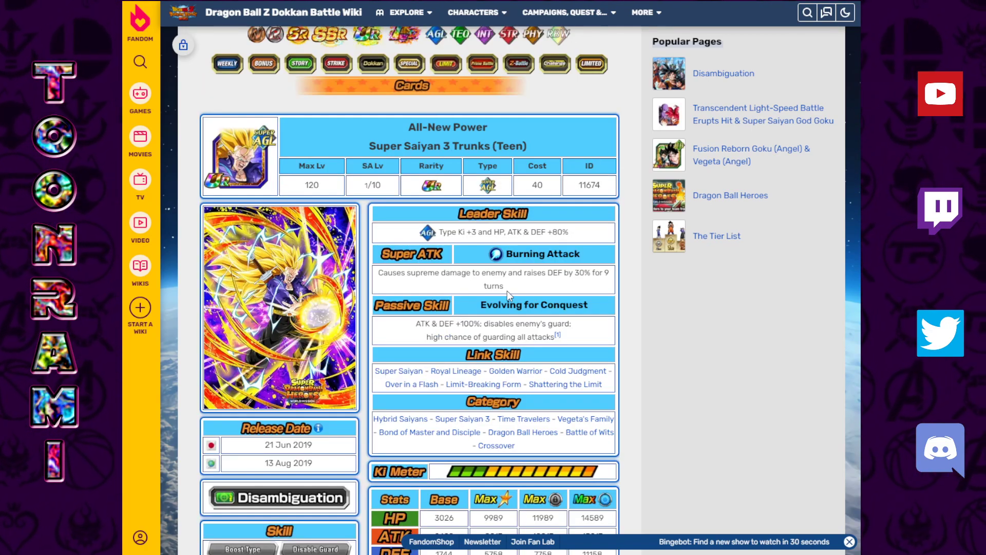
pyautogui.doubleClick(494, 285)
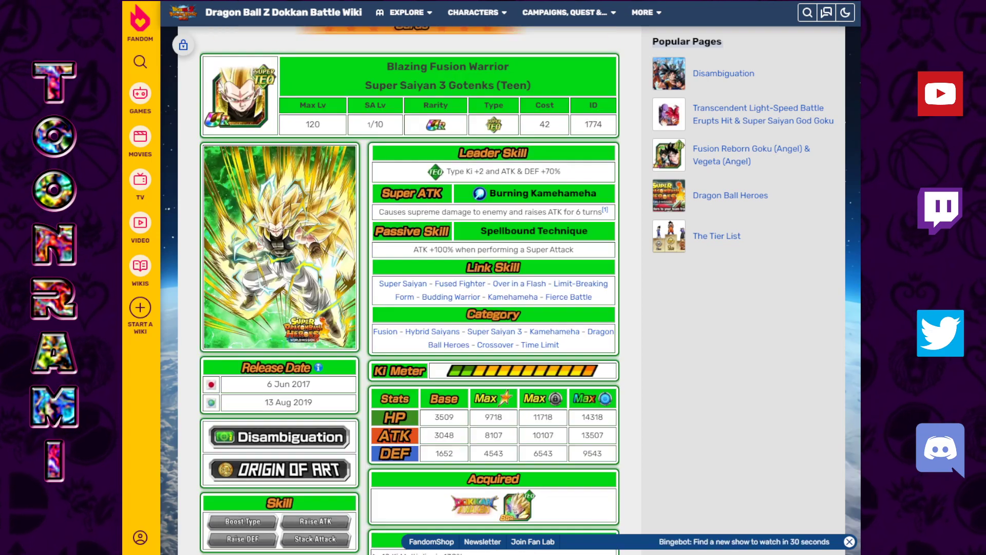
pyautogui.doubleClick(553, 211)
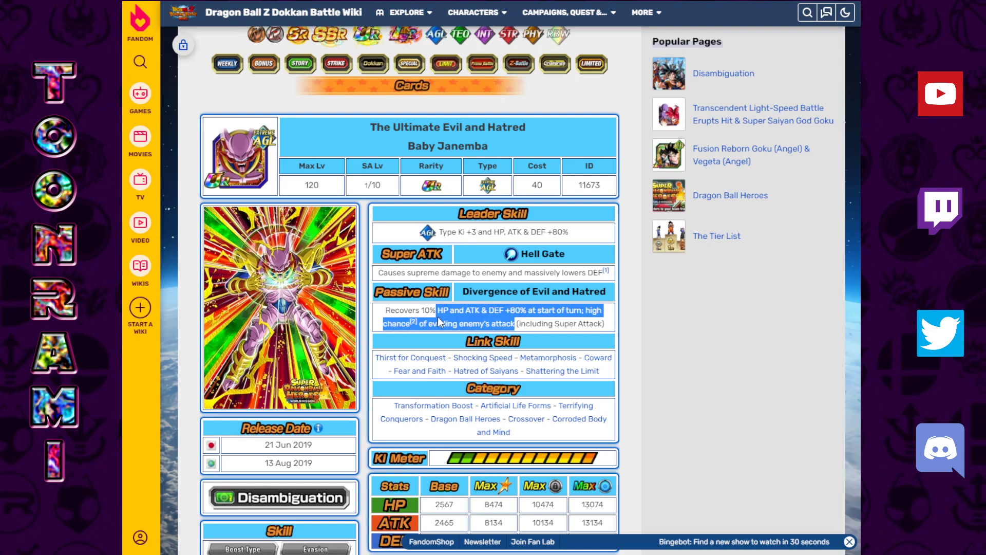
# Step: Clear Baby Janemba's passive highlight and move down to the Janemba cards grid
pyautogui.click(383, 311)
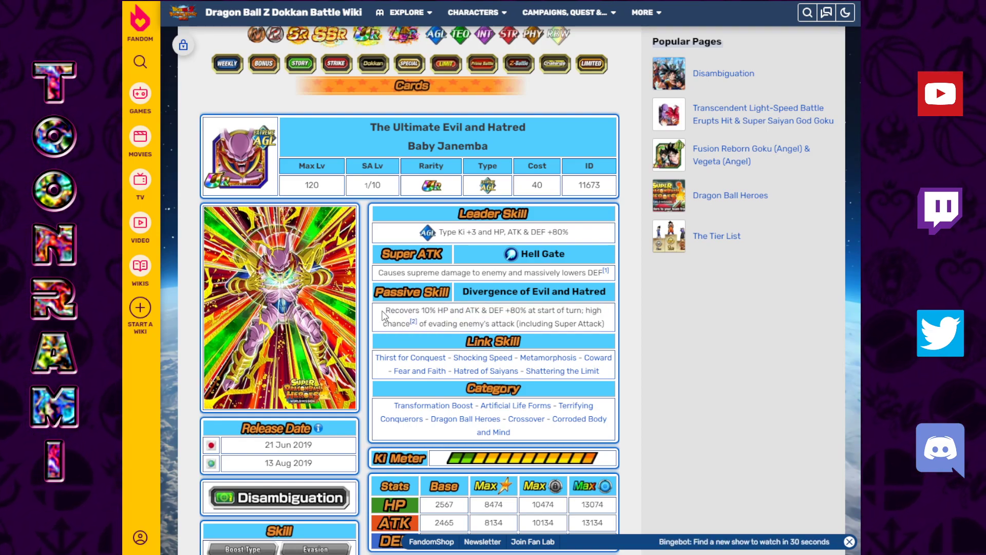
pyautogui.moveTo(511, 326)
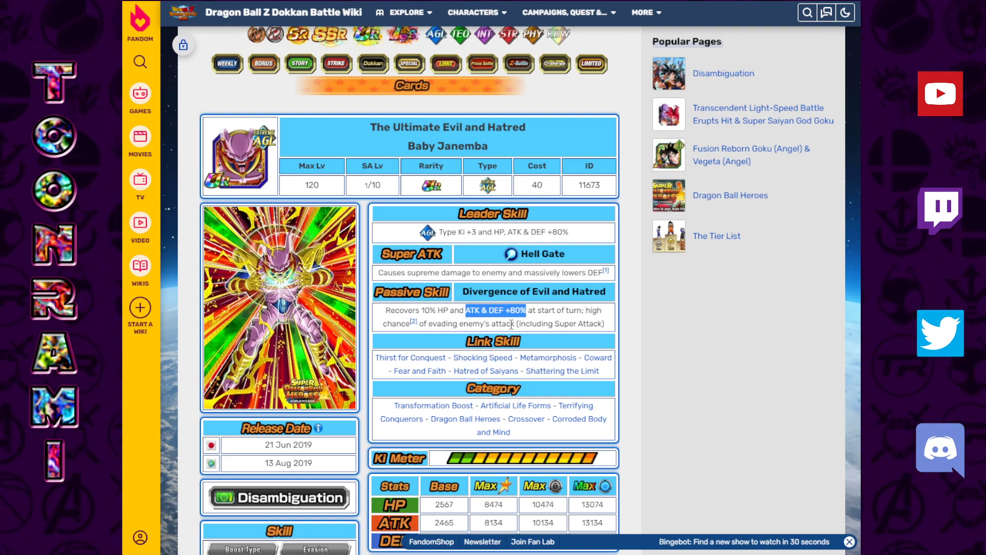
pyautogui.scroll(-3)
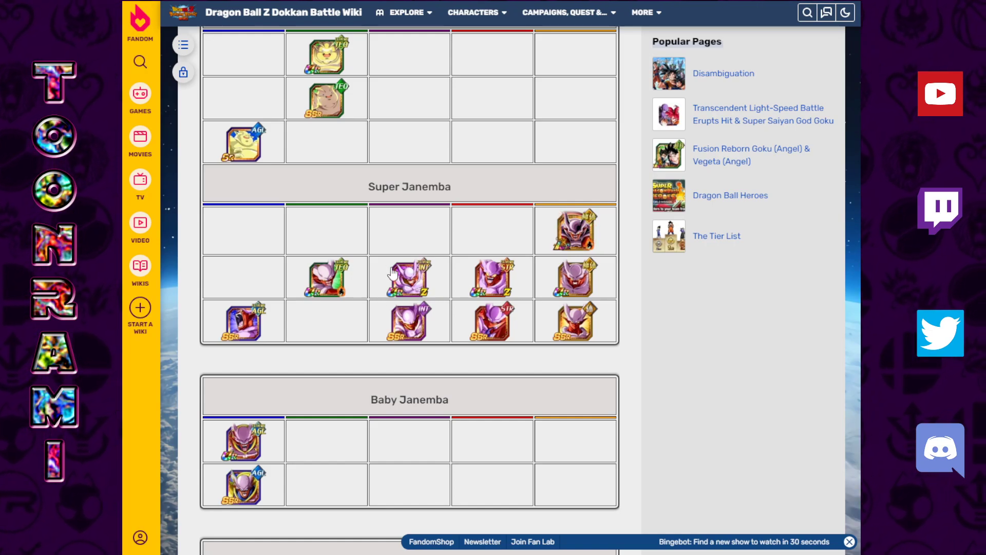
pyautogui.moveTo(410, 276)
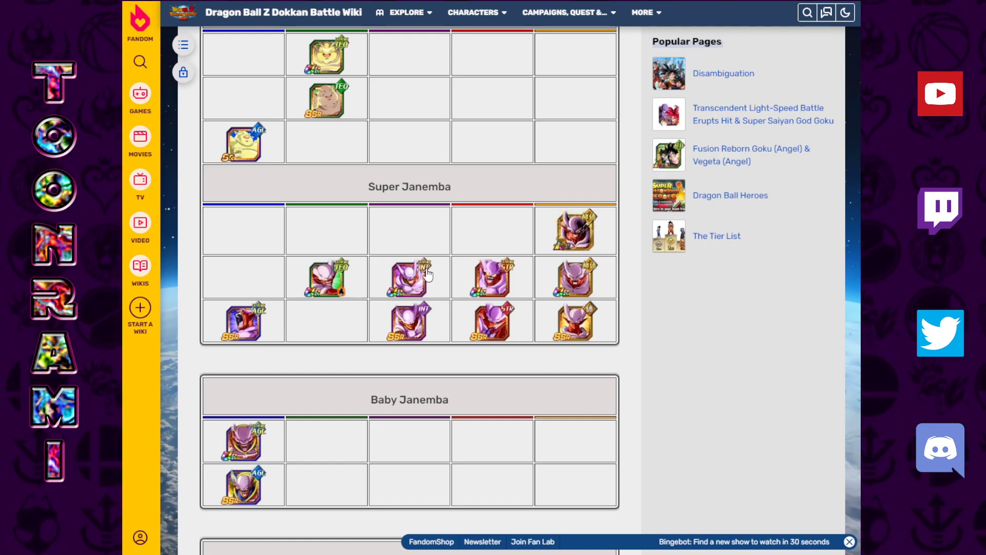
pyautogui.moveTo(408, 292)
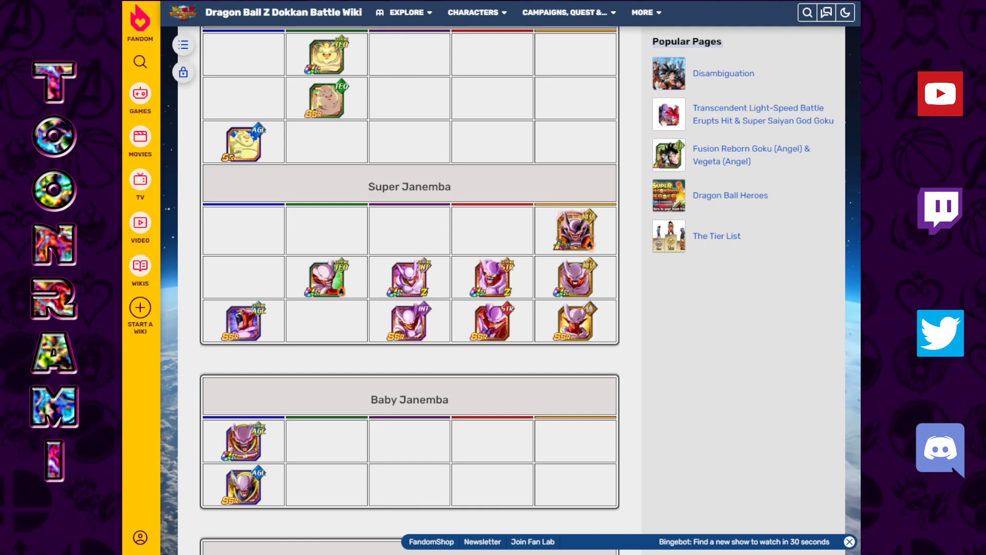
# Step: Open Netherworld Demon Super Janemba and view its Extreme Z-Awakened skills
pyautogui.click(574, 229)
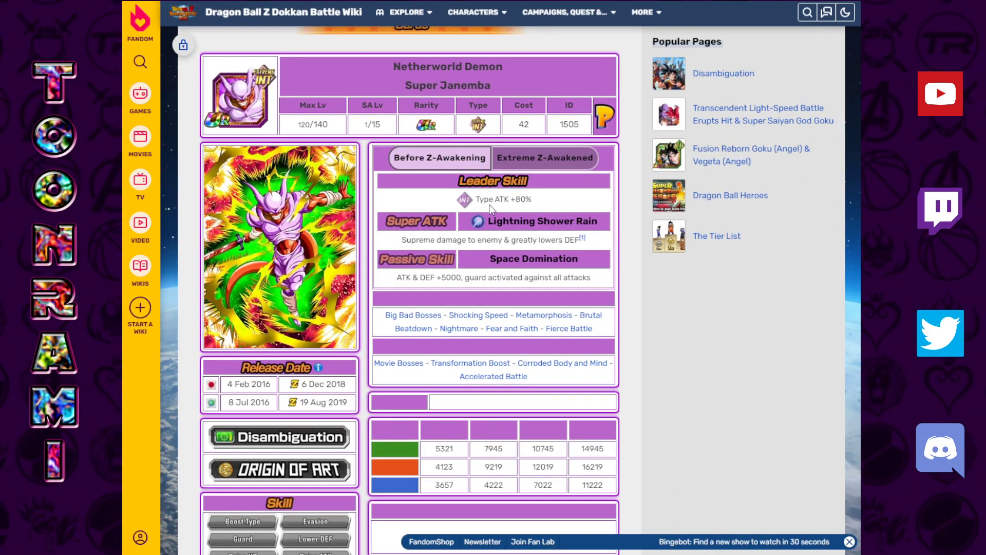
pyautogui.click(544, 159)
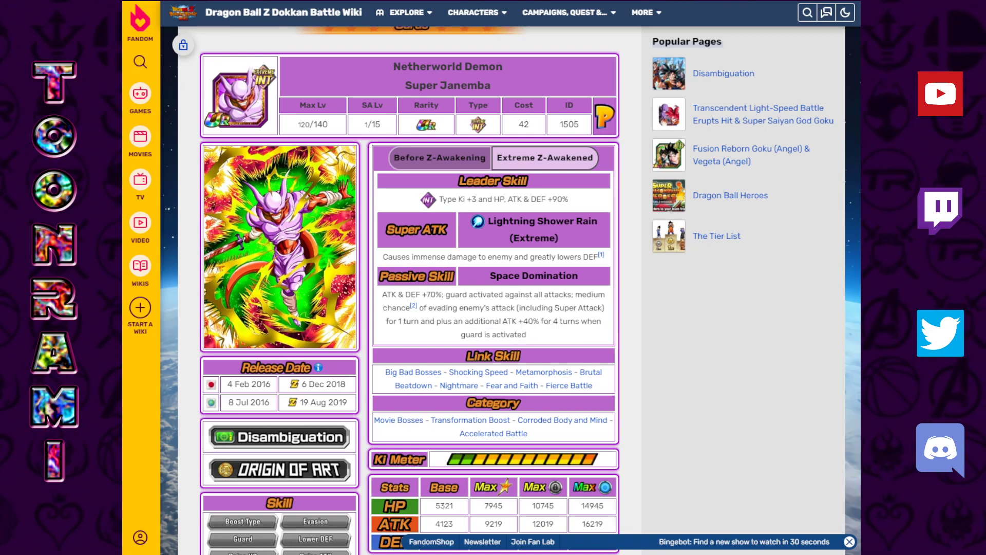
pyautogui.click(545, 158)
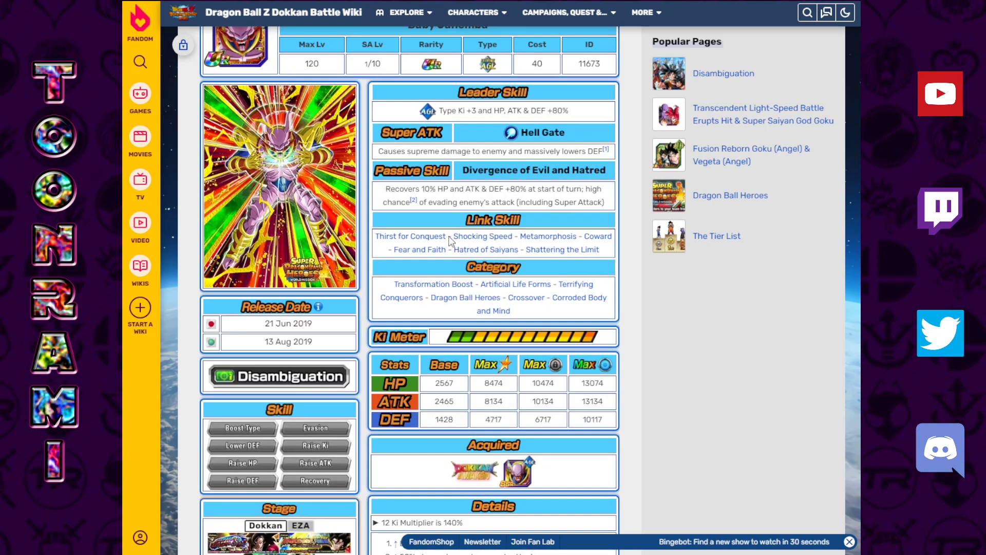
pyautogui.moveTo(463, 190)
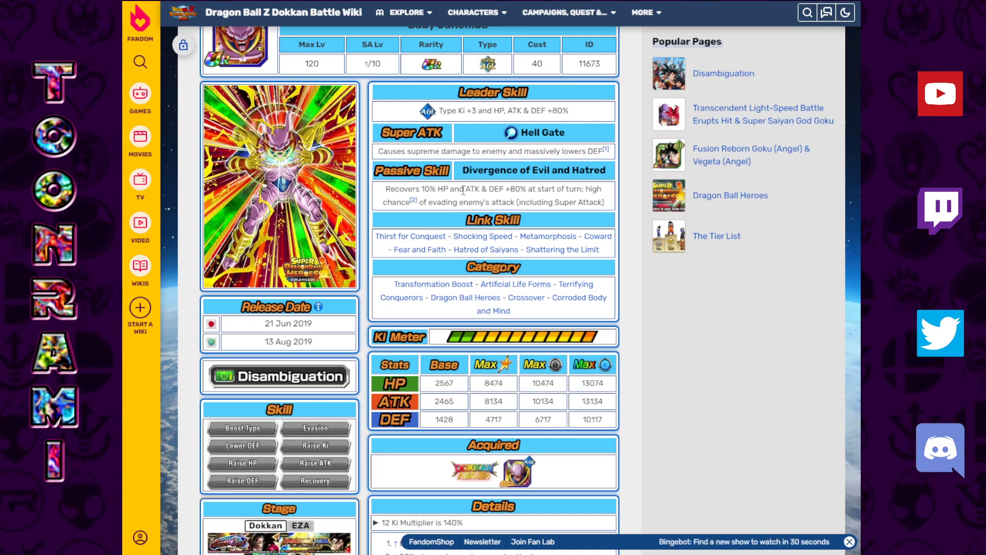
pyautogui.moveTo(498, 201)
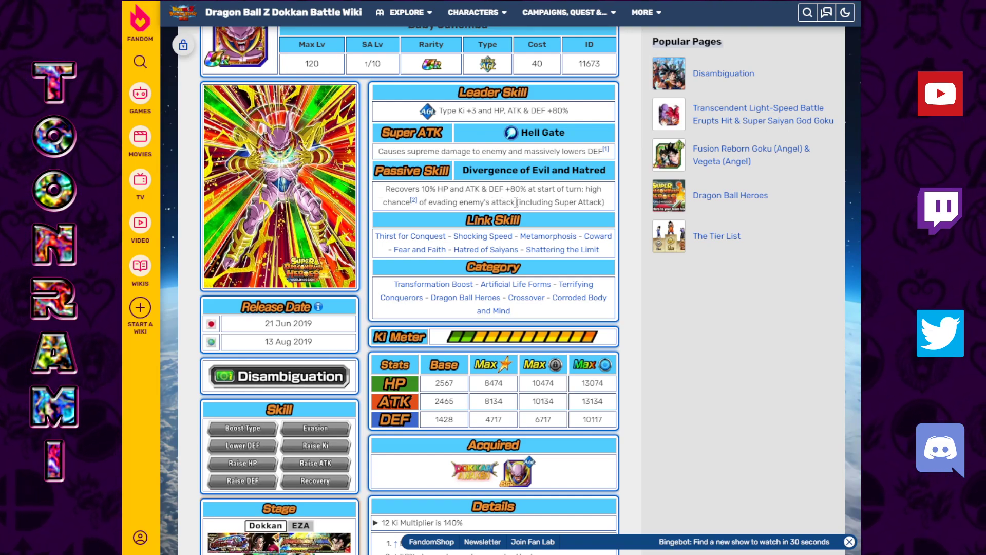
# Step: Highlight 'high chance of evading enemy's attack' in Baby Janemba's passive skill
pyautogui.doubleClick(417, 189)
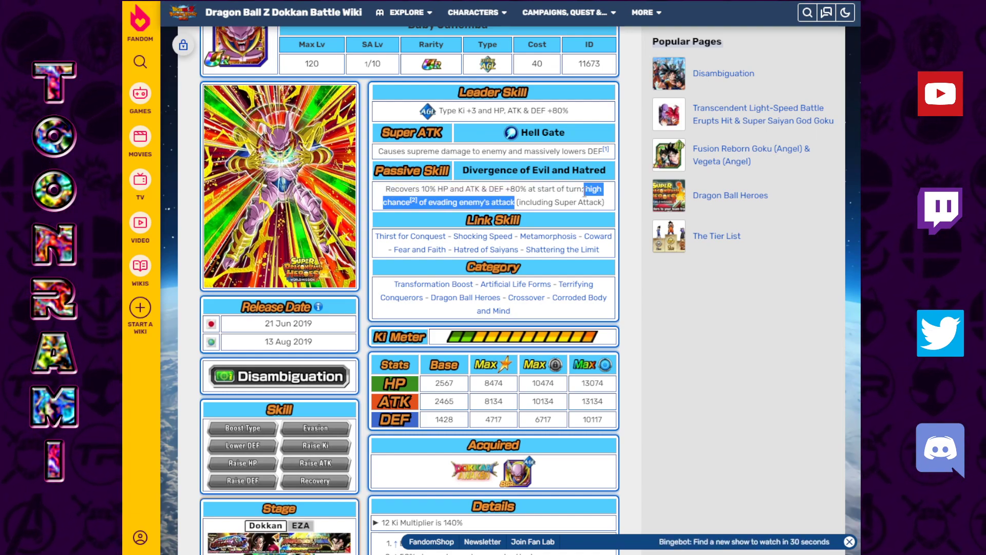
pyautogui.scroll(3)
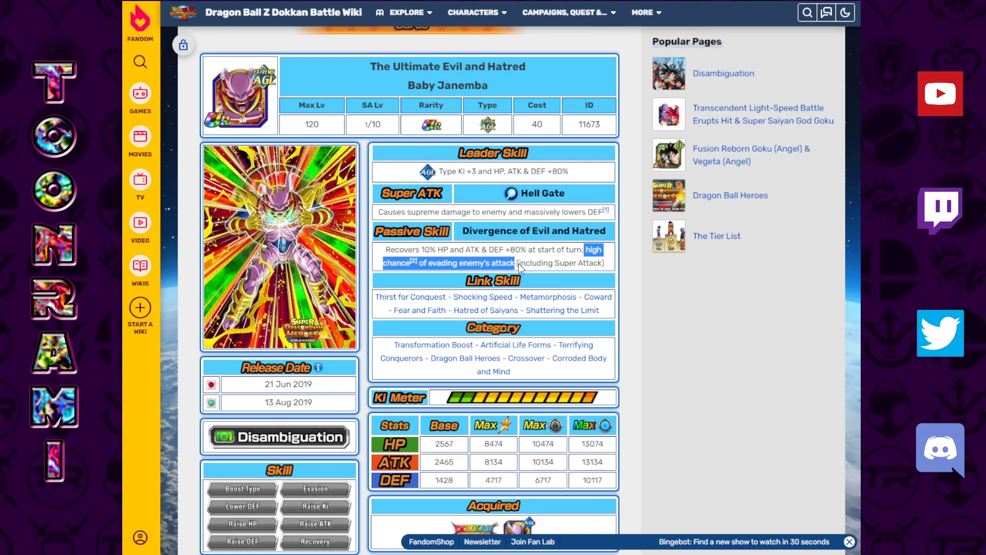
pyautogui.moveTo(533, 253)
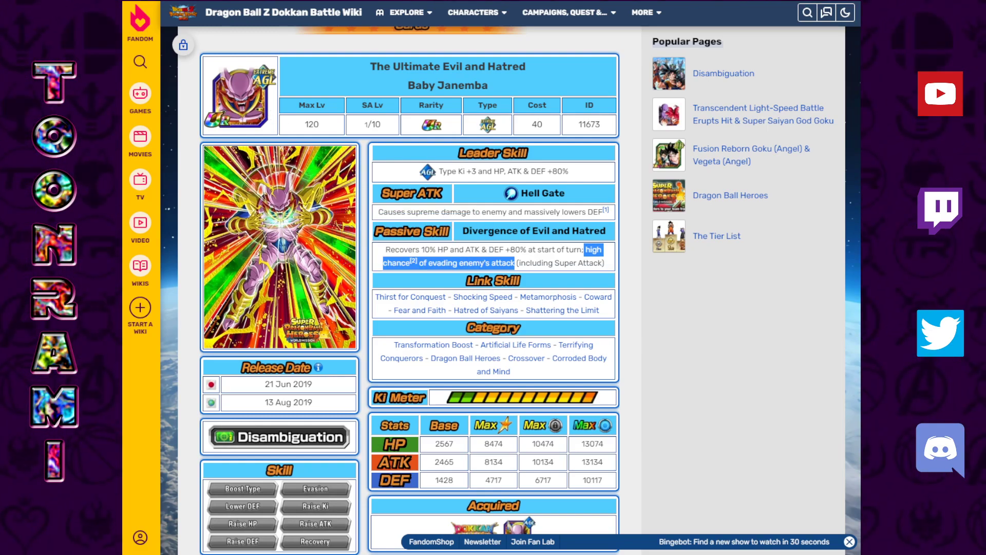
pyautogui.scroll(-3)
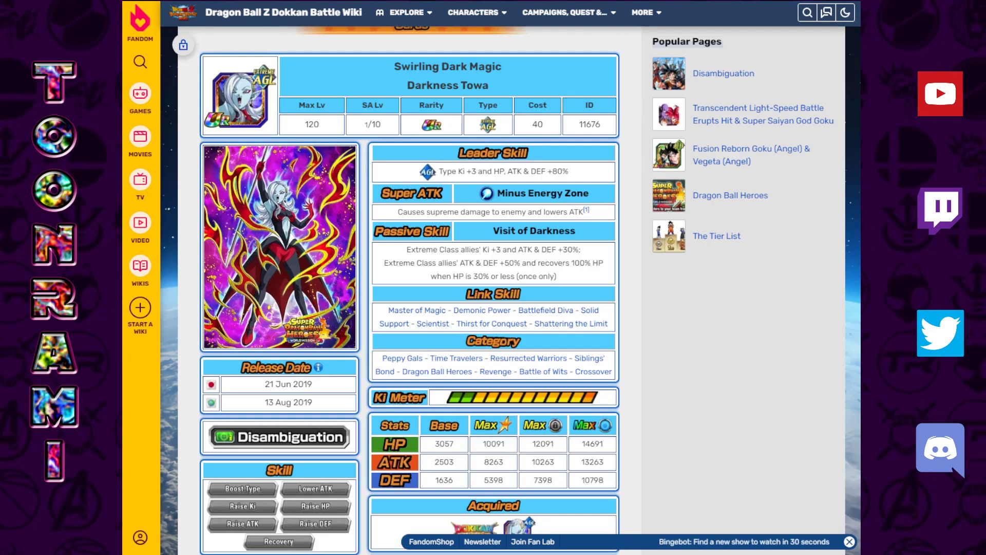
pyautogui.moveTo(459, 288)
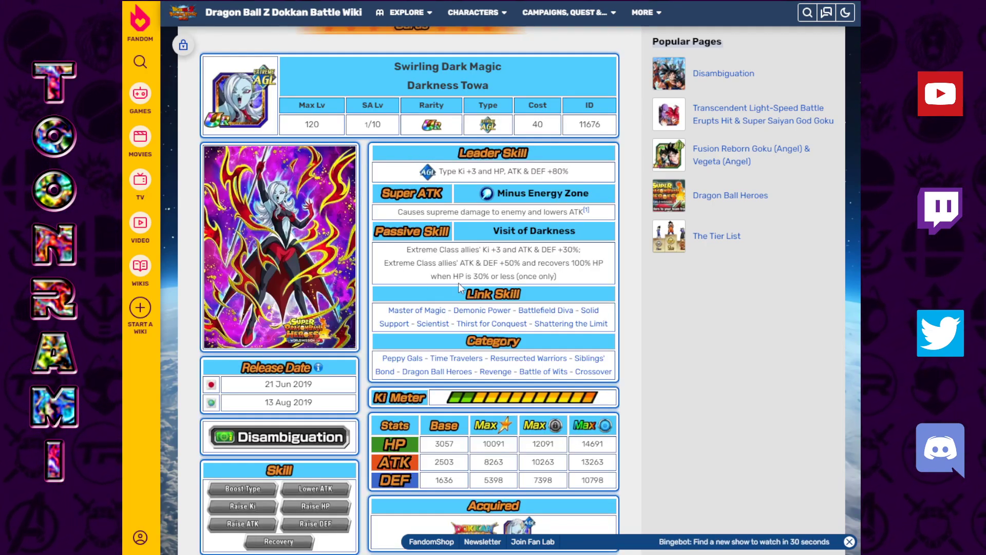
pyautogui.moveTo(569, 284)
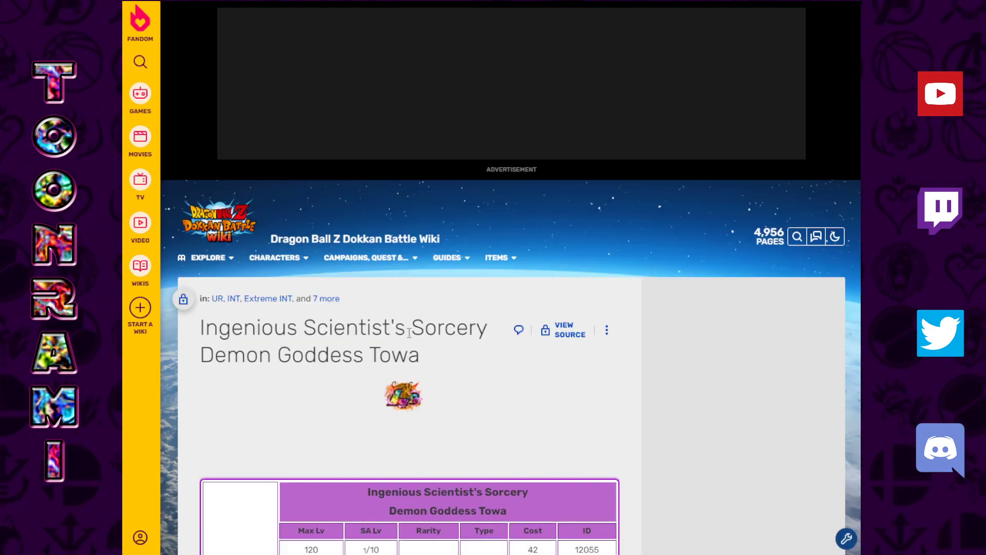
# Step: Highlight Demon Goddess Towa's Leader Skill and parts of her Destructive Sorcery passive
pyautogui.scroll(-3)
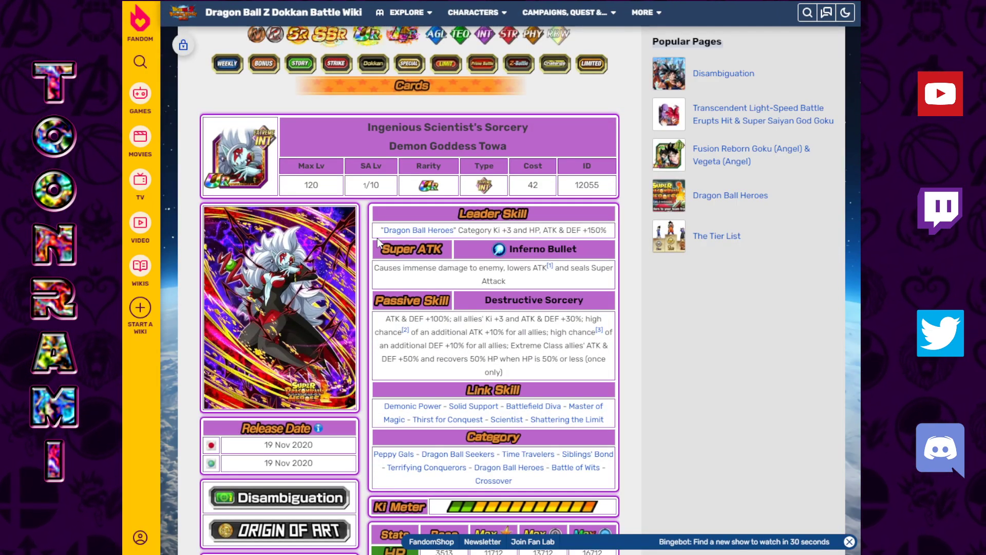
pyautogui.tripleClick(492, 230)
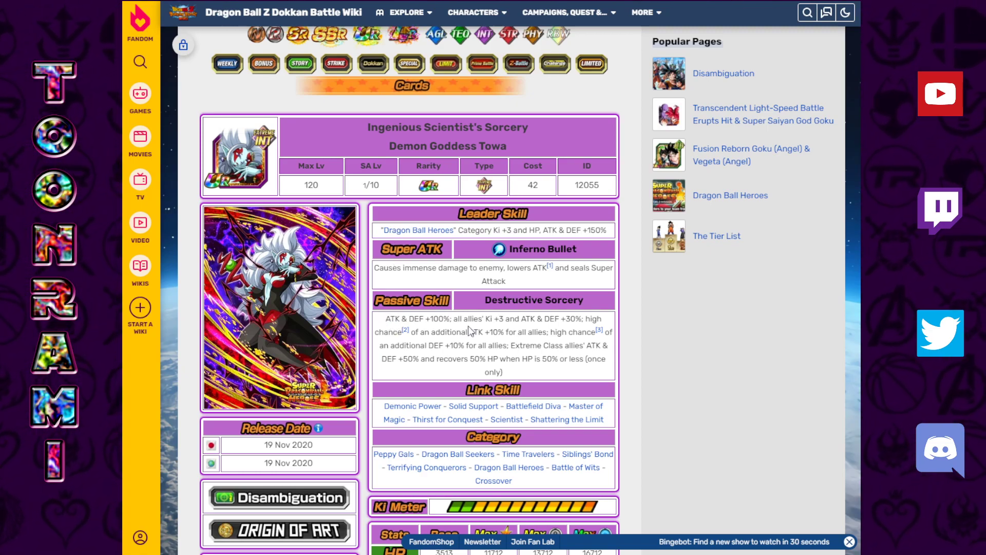
pyautogui.doubleClick(493, 372)
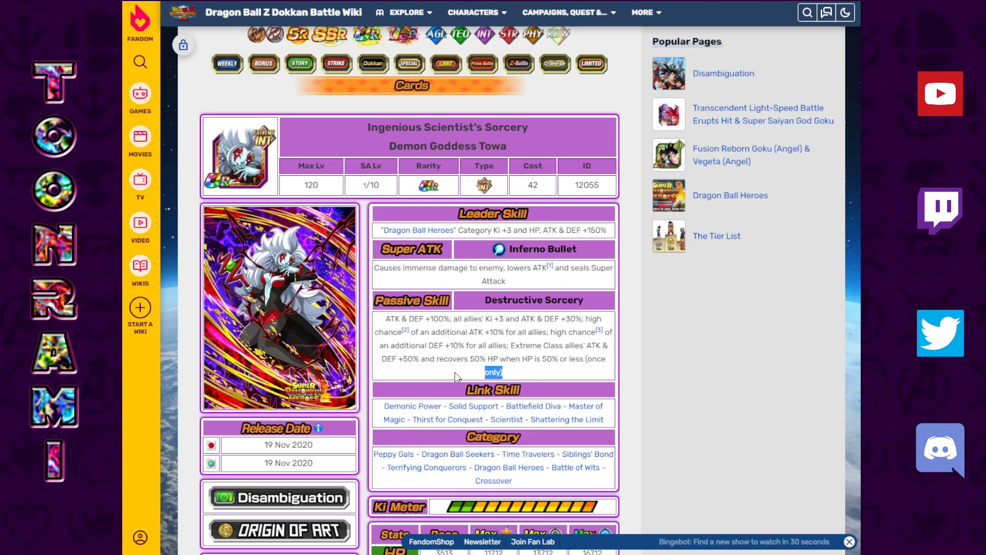
pyautogui.doubleClick(415, 318)
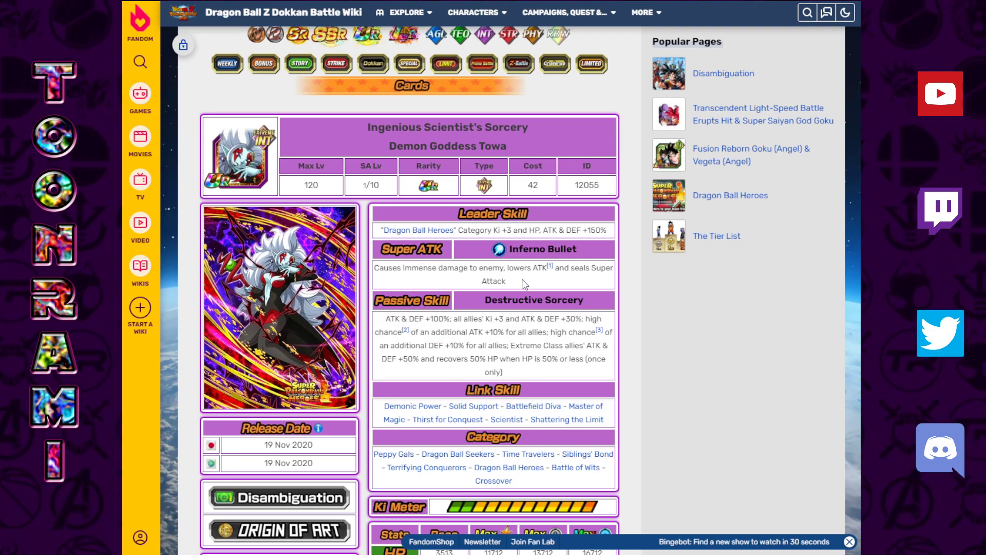
pyautogui.moveTo(547, 288)
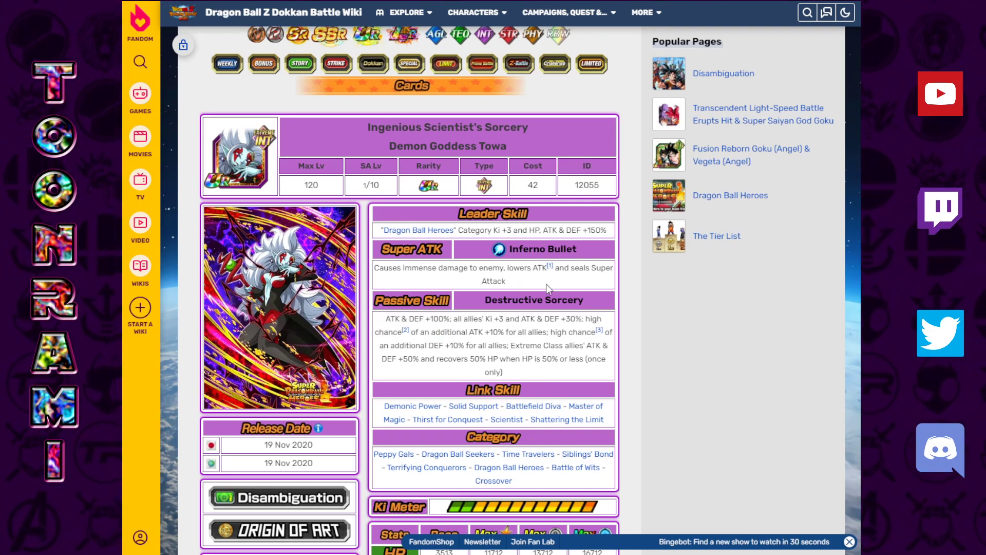
# Step: Highlight Towa's Inferno Bullet and Minus Energy Zone attack descriptions
pyautogui.doubleClick(415, 318)
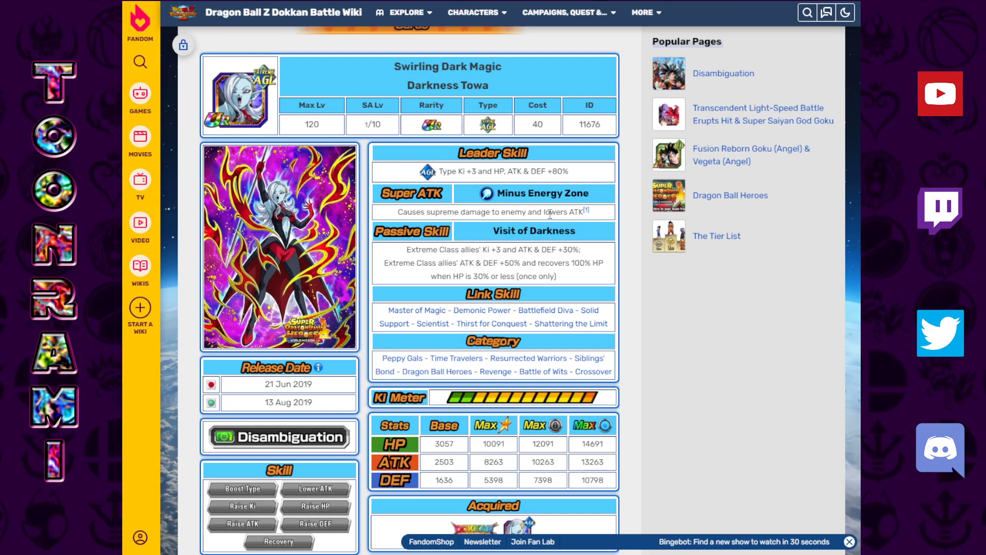
pyautogui.doubleClick(553, 212)
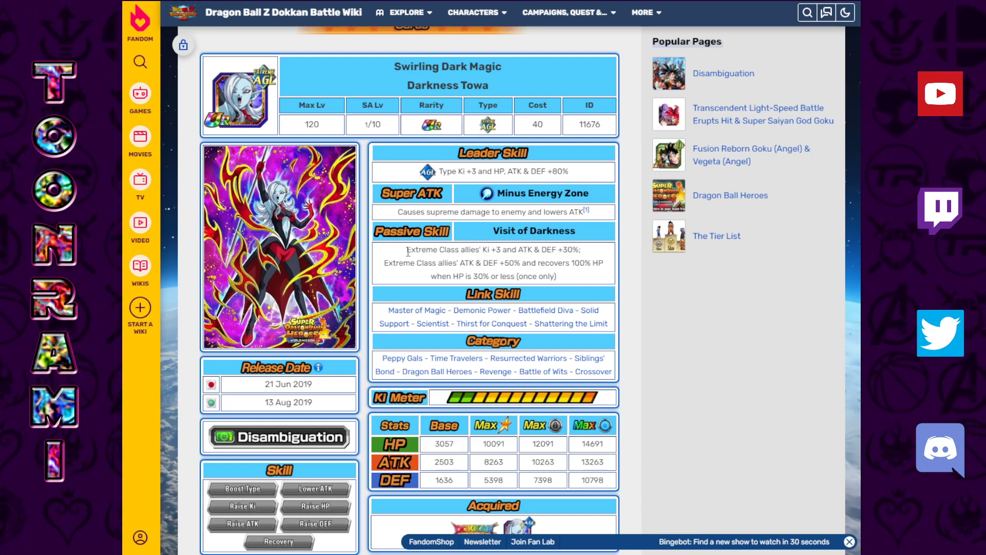
pyautogui.moveTo(578, 283)
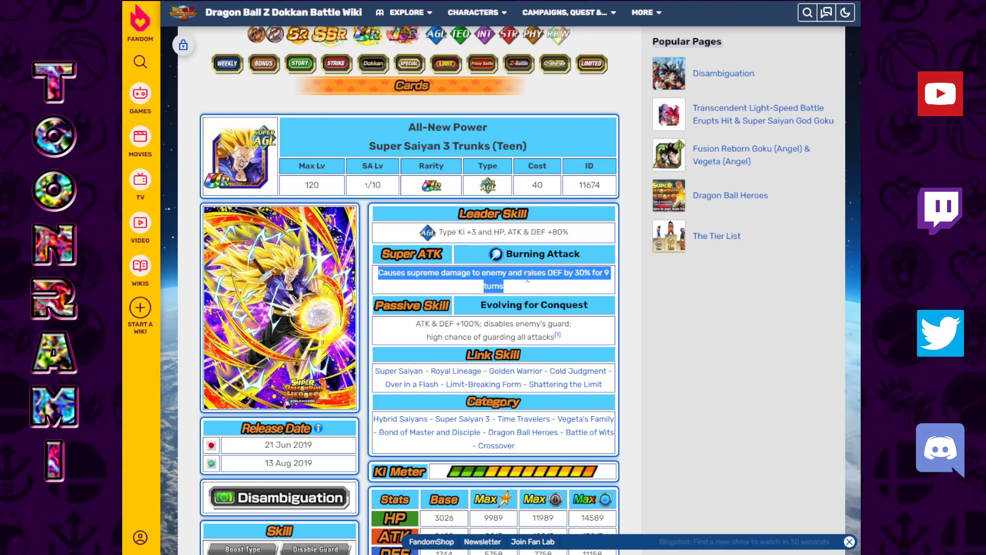
# Step: On Super Saiyan 3 Trunks (Teen)'s page, highlight the guard and 'high chance of' wording in his passive
pyautogui.scroll(3)
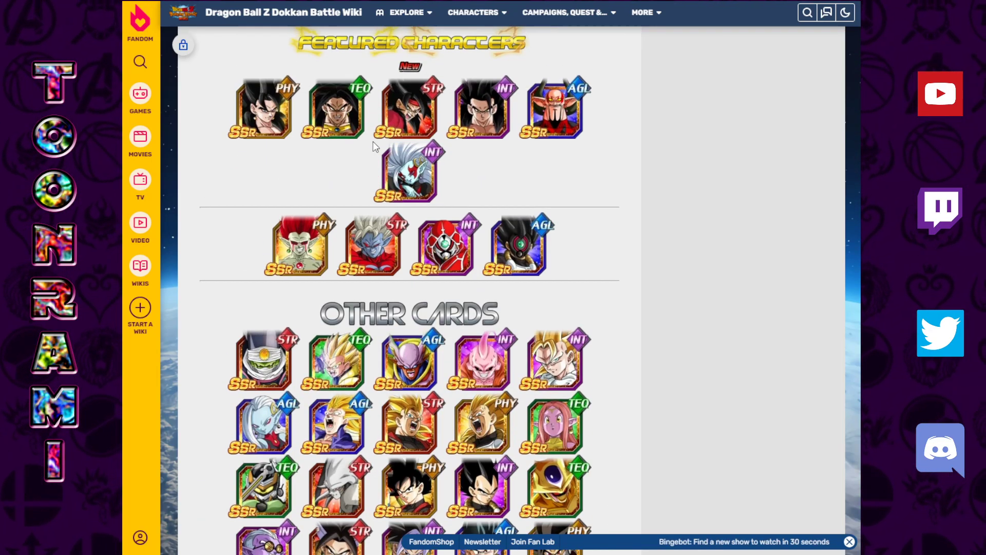
pyautogui.scroll(-3)
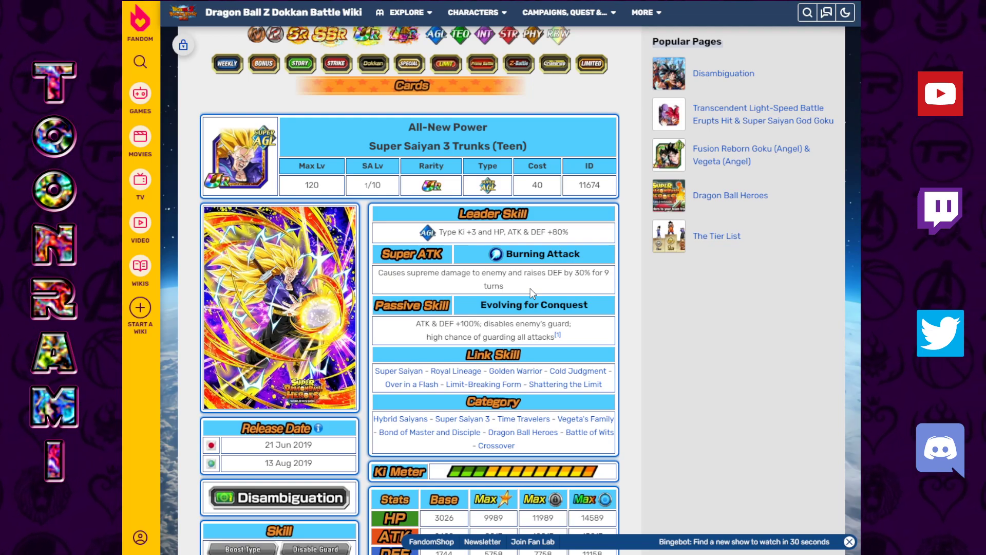
pyautogui.scroll(-3)
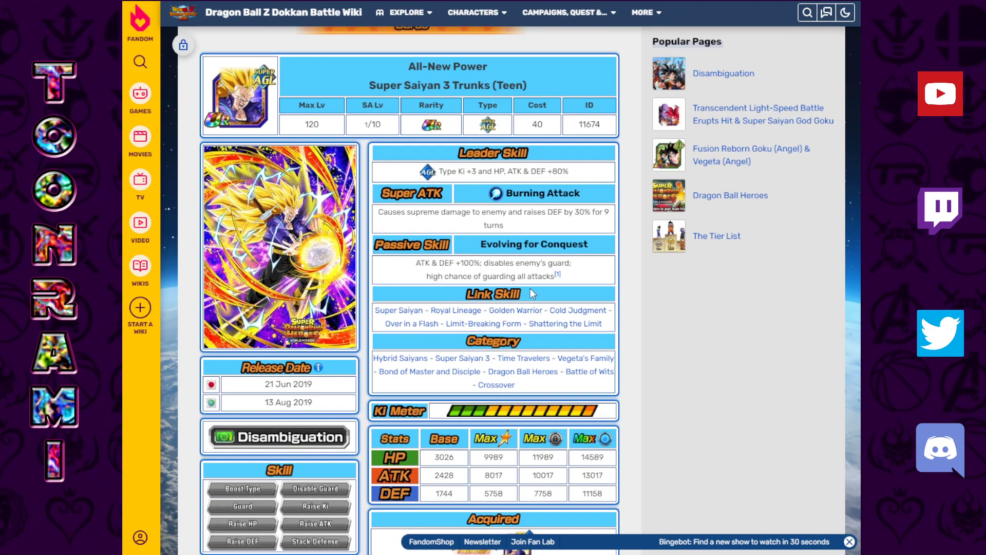
pyautogui.moveTo(516, 229)
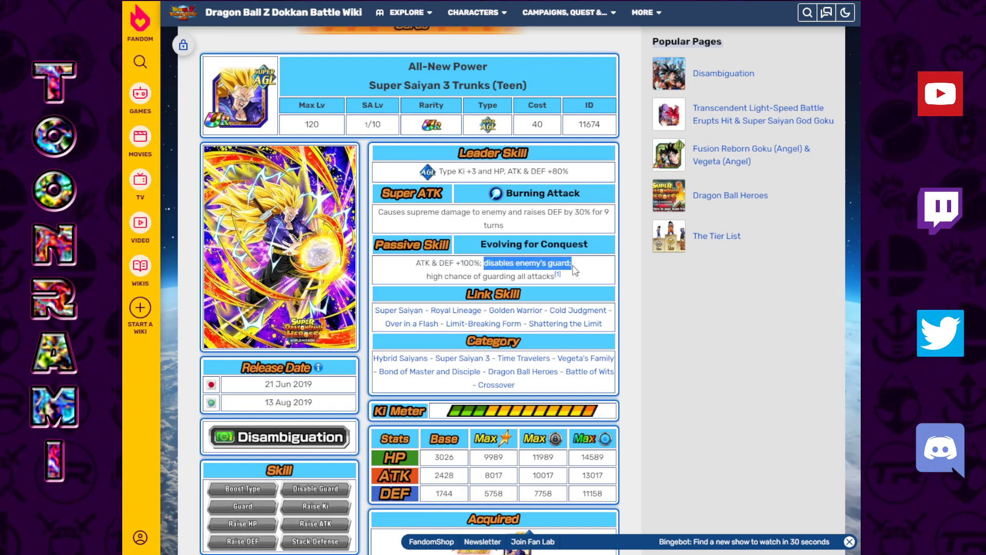
pyautogui.click(579, 273)
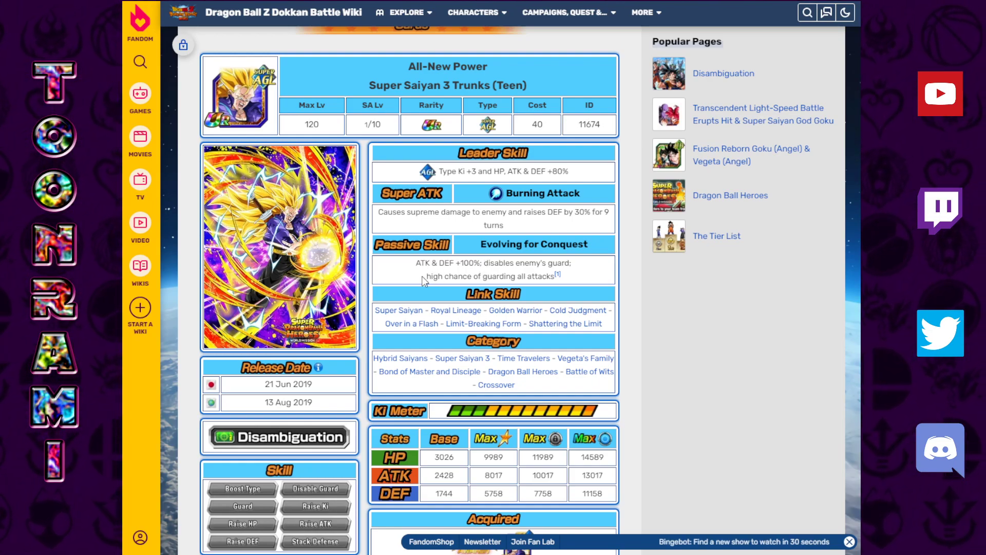
pyautogui.doubleClick(489, 276)
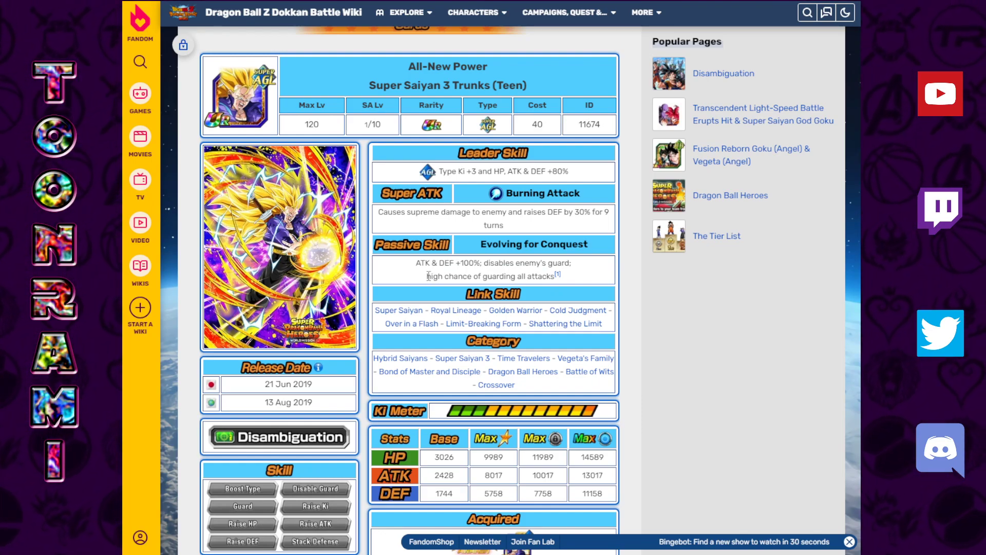
pyautogui.doubleClick(449, 276)
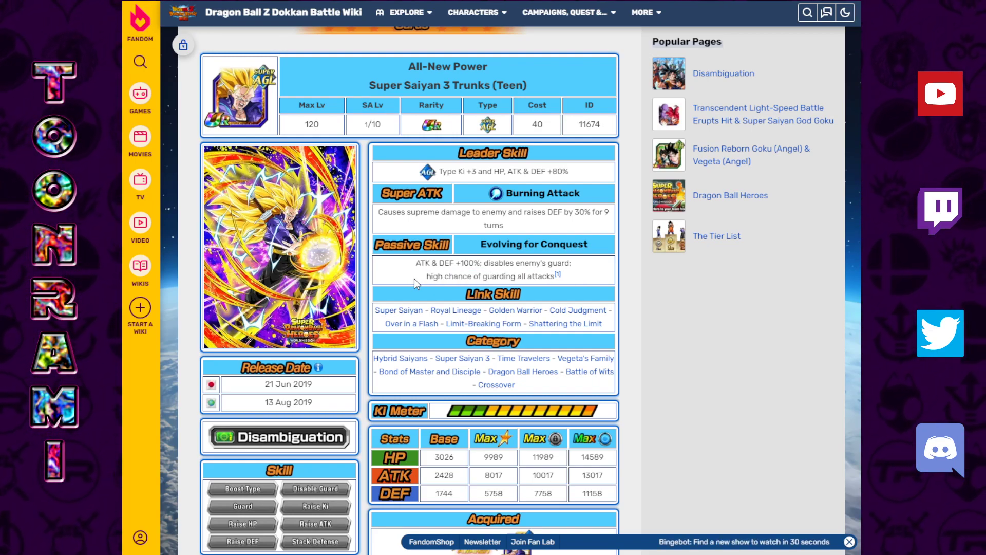
pyautogui.doubleClick(451, 276)
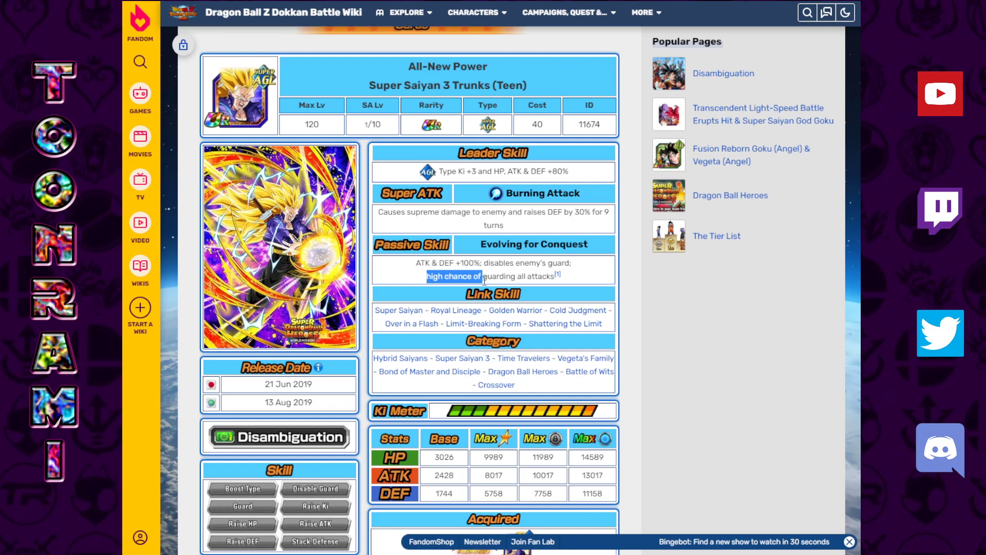
pyautogui.moveTo(586, 278)
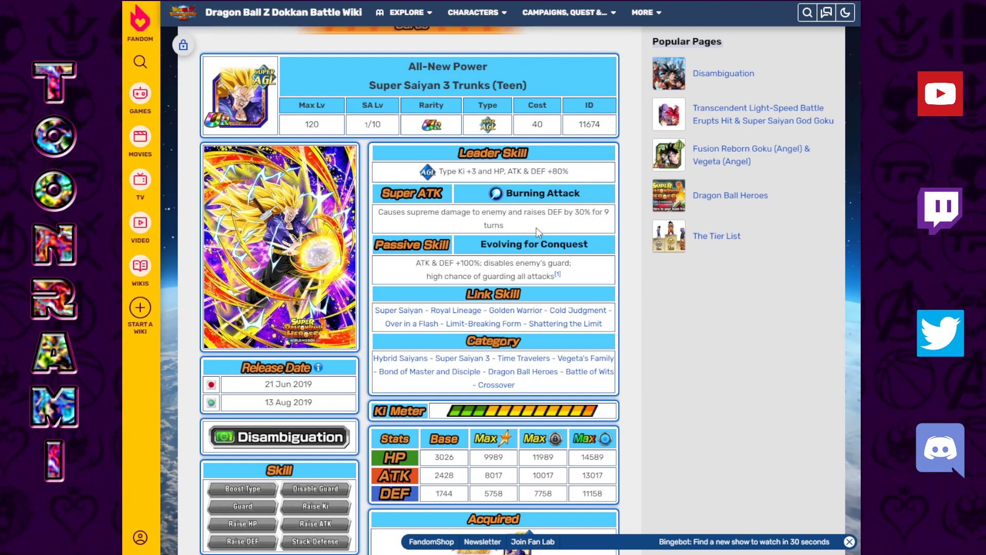
# Step: Highlight Trunks' Burning Attack description and his ATK & DEF +100% boost
pyautogui.doubleClick(458, 262)
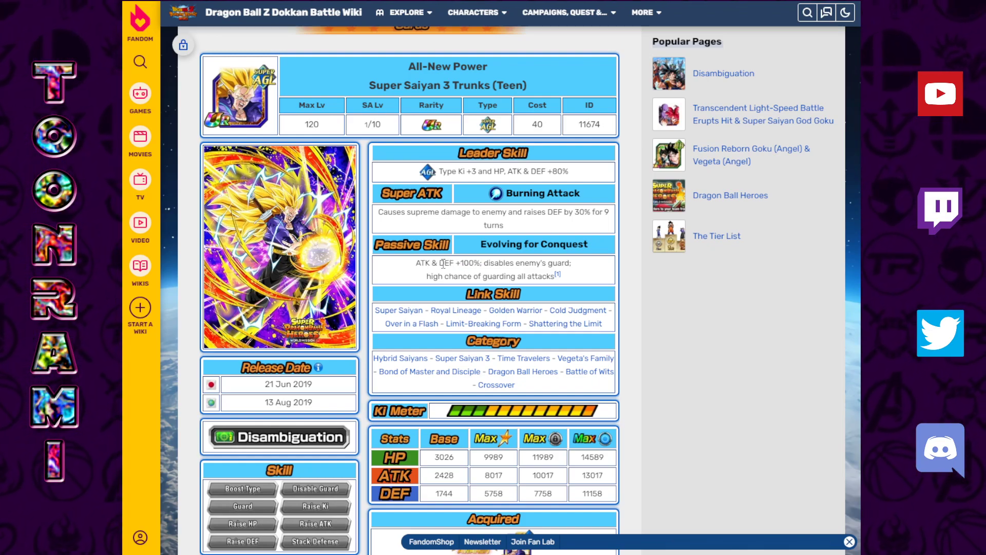
pyautogui.doubleClick(458, 262)
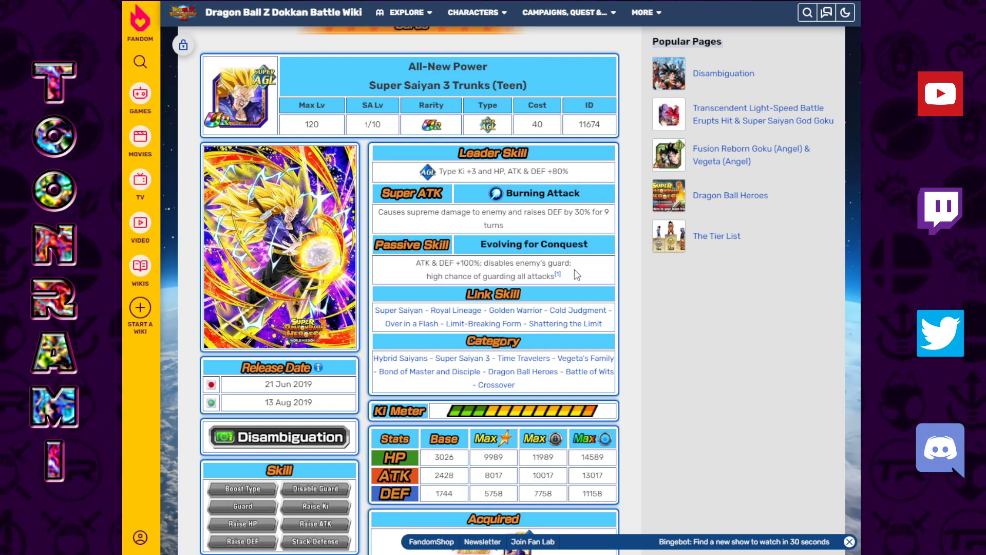
pyautogui.scroll(3)
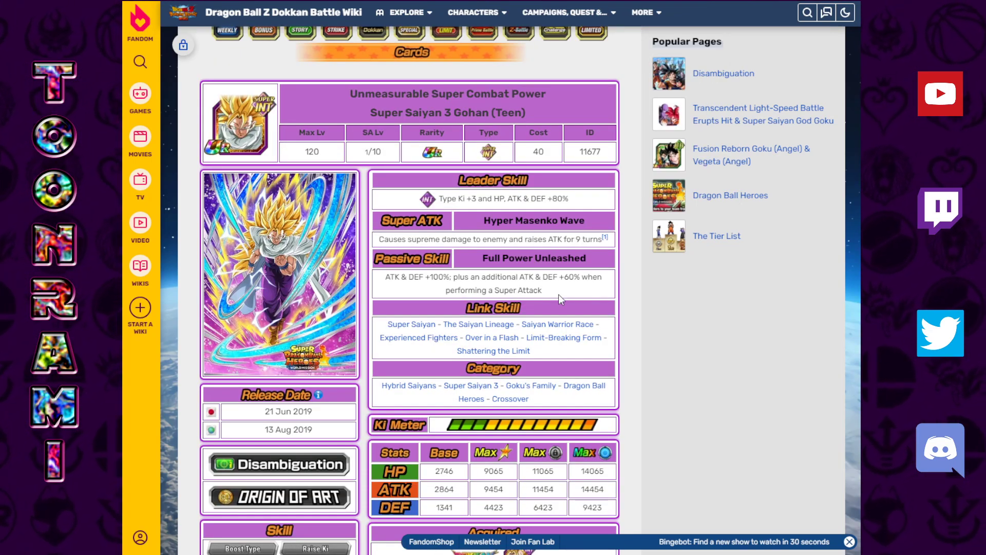
# Step: Highlight Super Saiyan 3 Gohan (Teen)'s Full Power Unleashed passive, then clear the selection
pyautogui.tripleClick(491, 240)
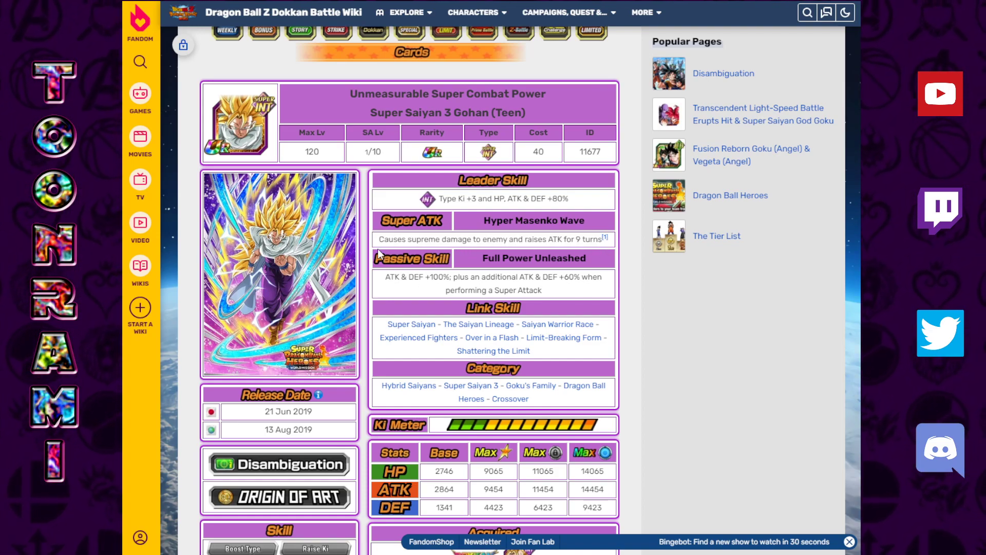
pyautogui.moveTo(378, 245)
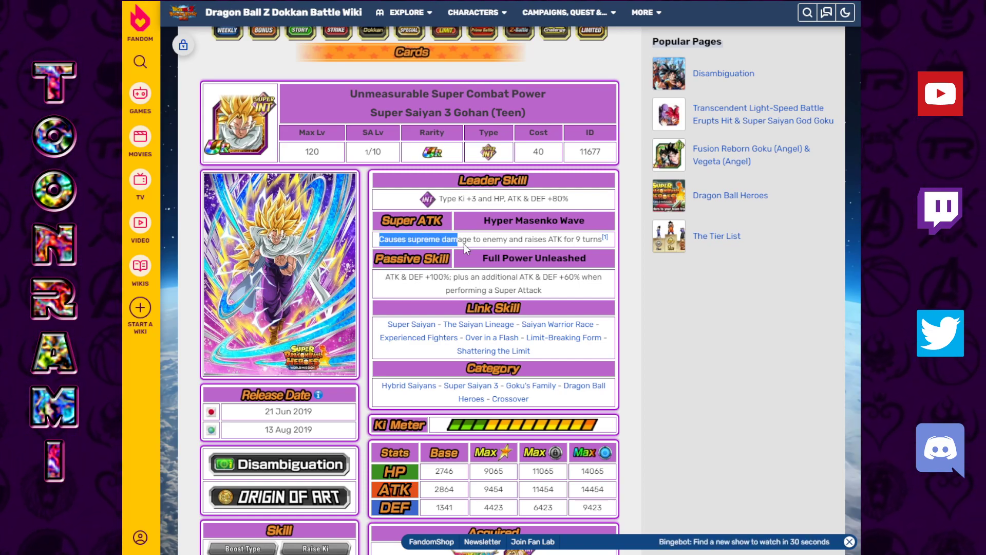
pyautogui.click(414, 244)
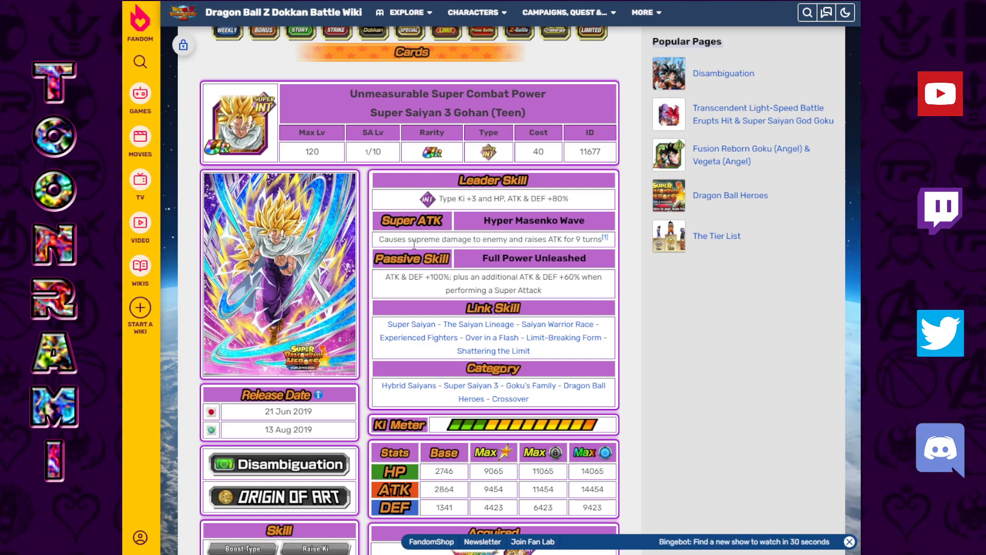
pyautogui.moveTo(532, 248)
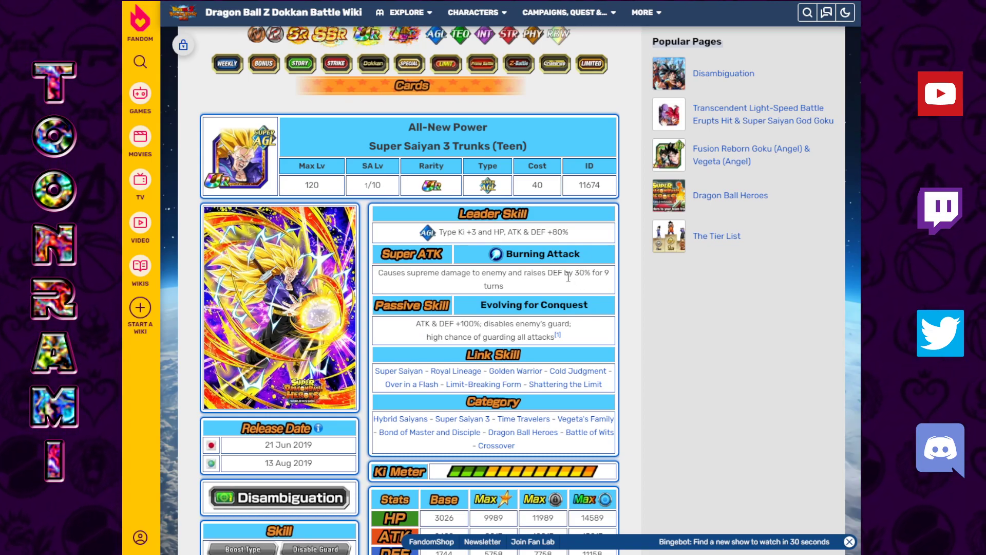
pyautogui.moveTo(380, 276)
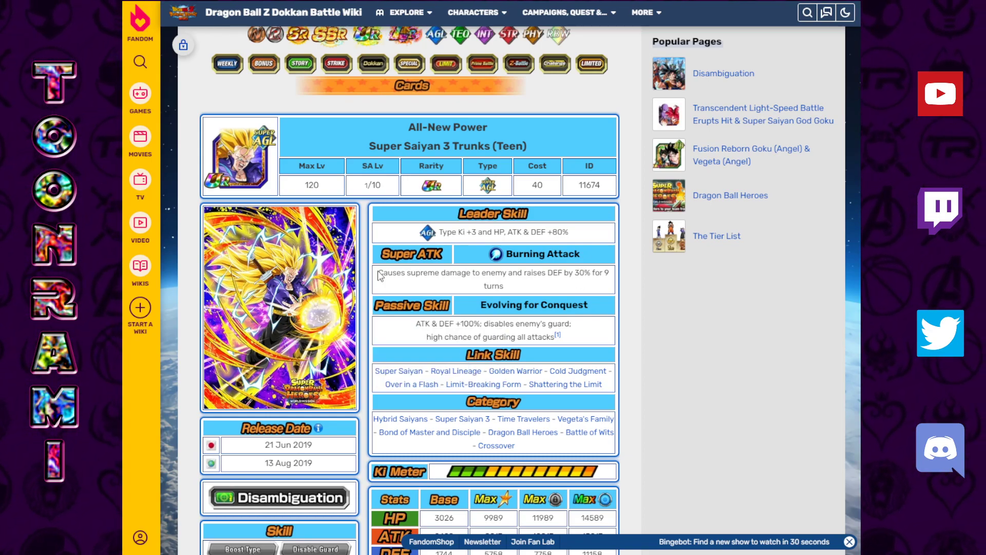
pyautogui.moveTo(521, 291)
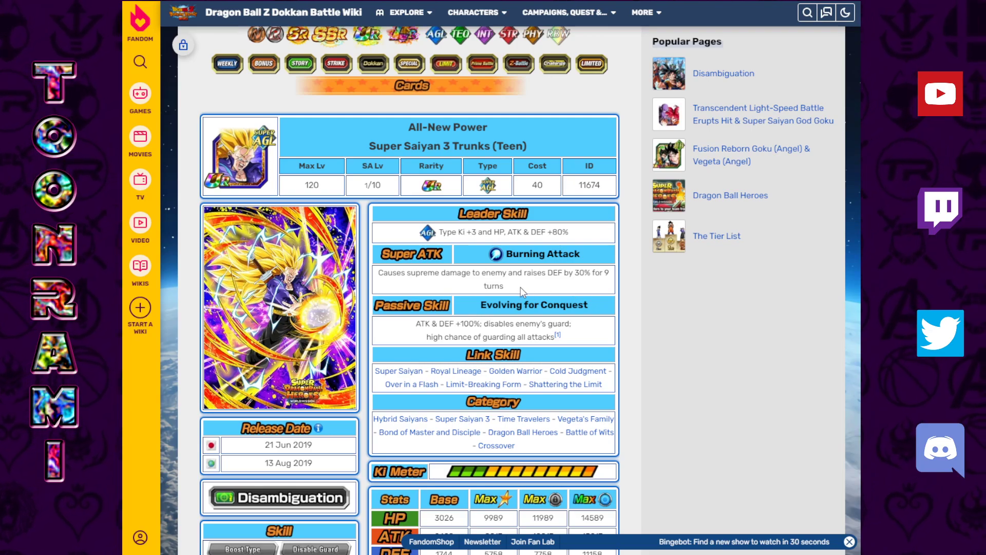
pyautogui.moveTo(577, 273)
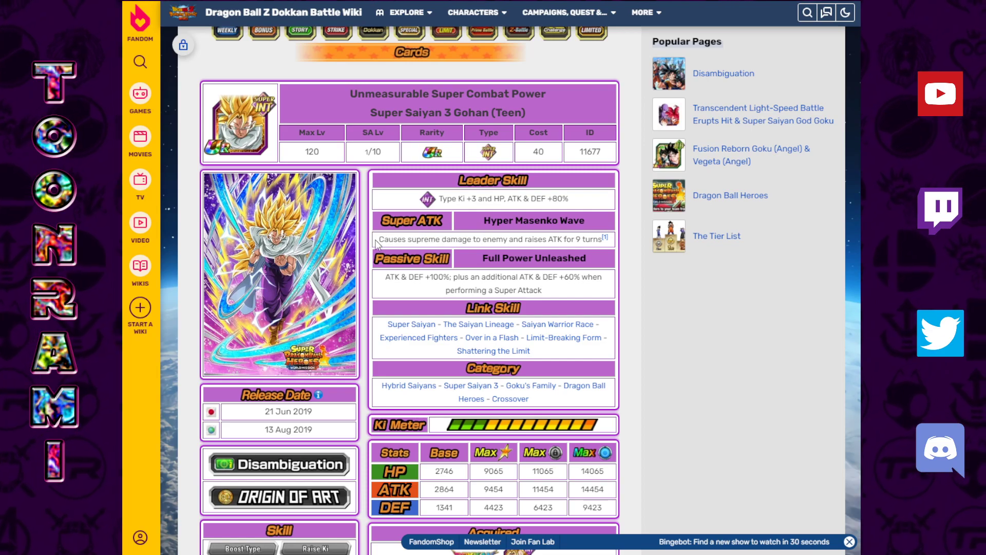
pyautogui.moveTo(553, 296)
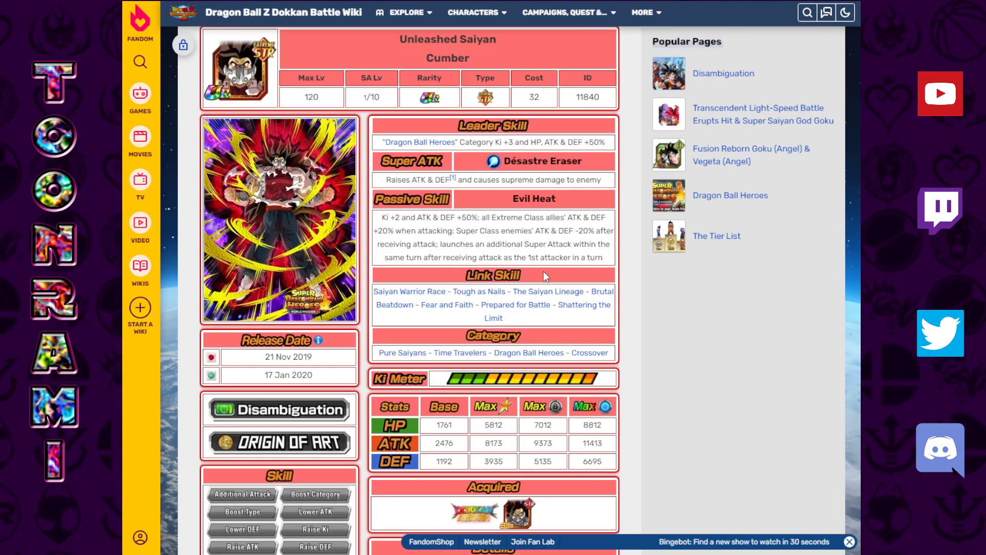
# Step: Scroll down the Crossover Summon page to the Featured Characters icons
pyautogui.scroll(-3)
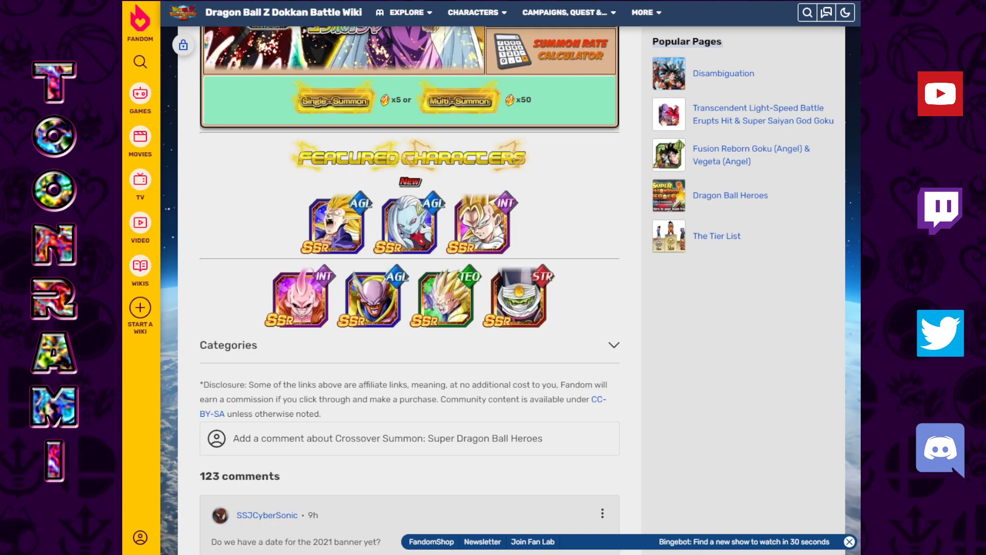
pyautogui.moveTo(267, 299)
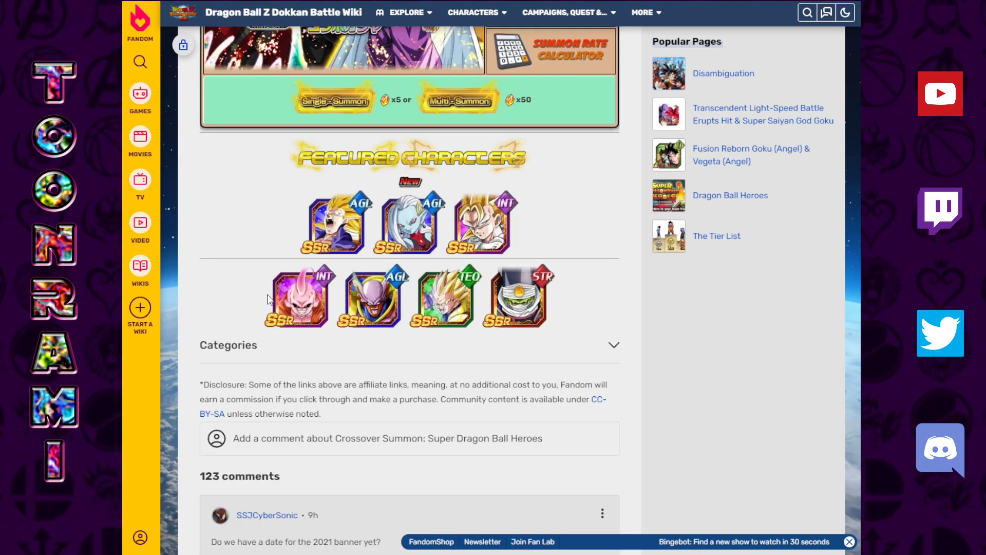
pyautogui.moveTo(533, 309)
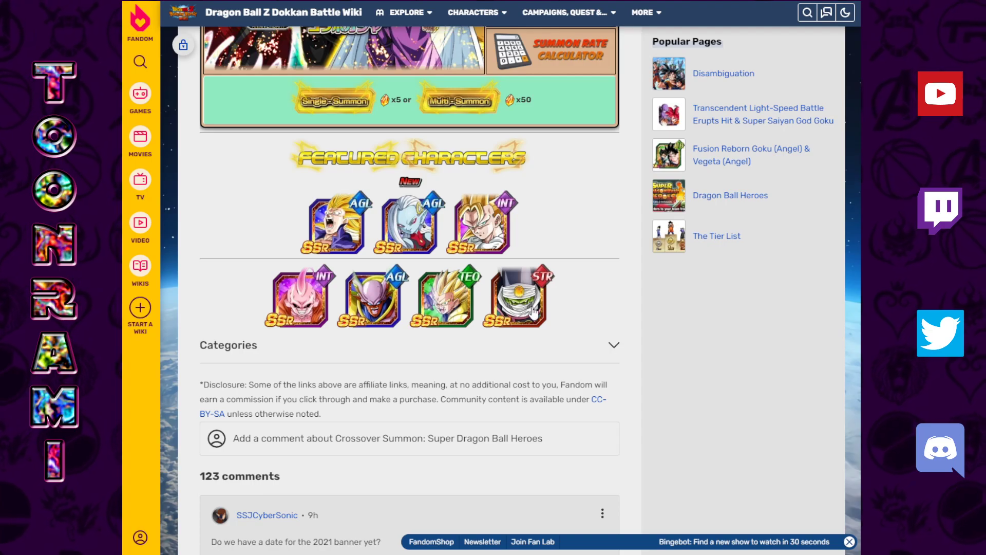
pyautogui.moveTo(530, 276)
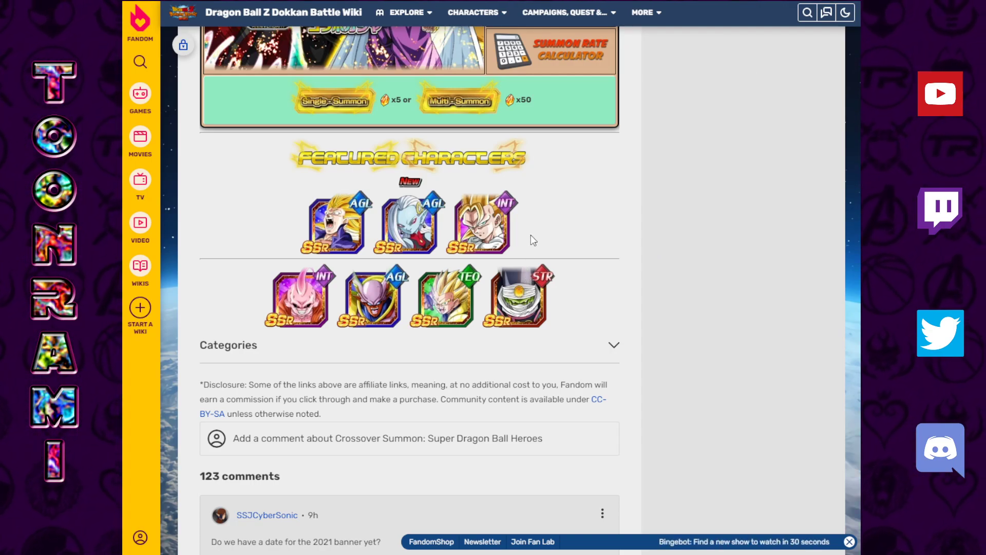
pyautogui.moveTo(542, 131)
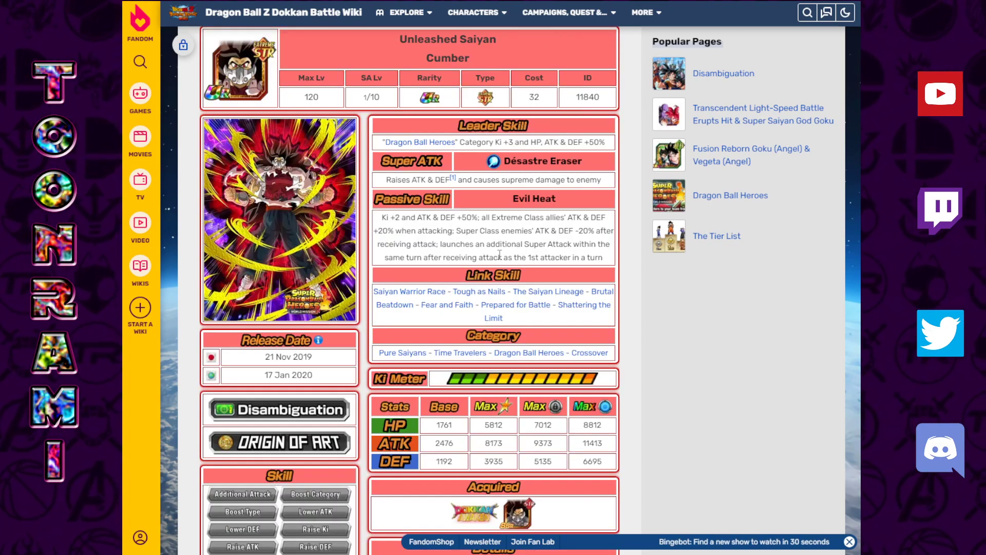
pyautogui.moveTo(610, 264)
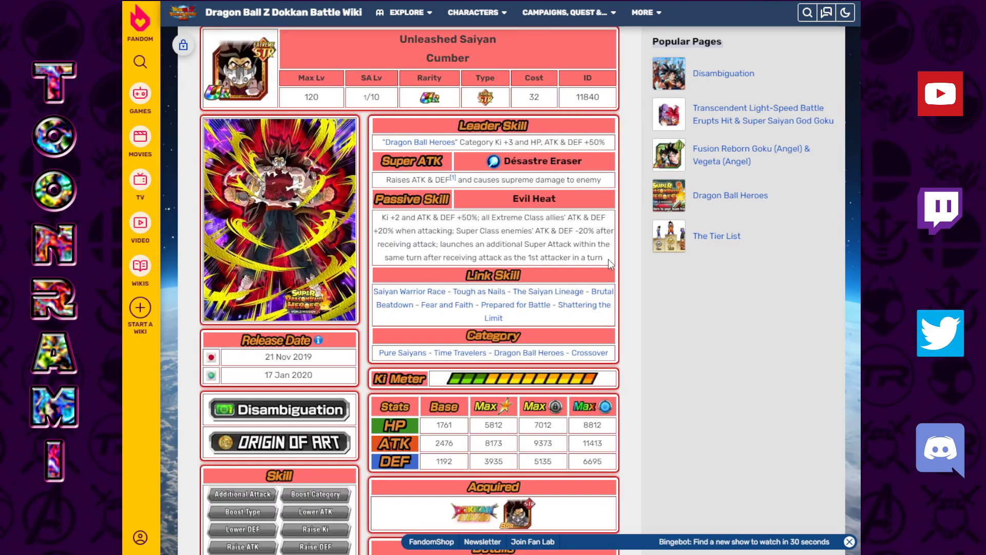
pyautogui.moveTo(382, 146)
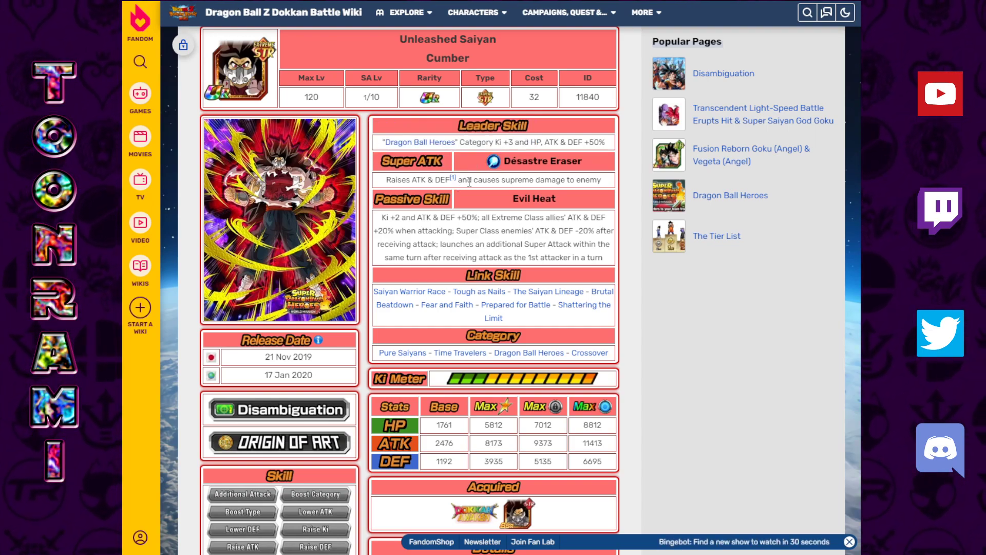
pyautogui.moveTo(577, 269)
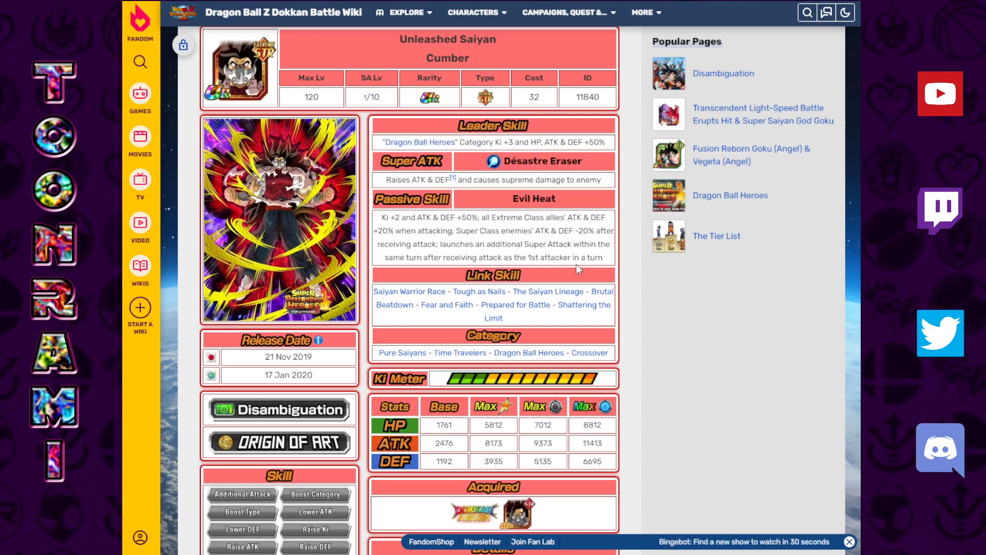
pyautogui.moveTo(444, 243)
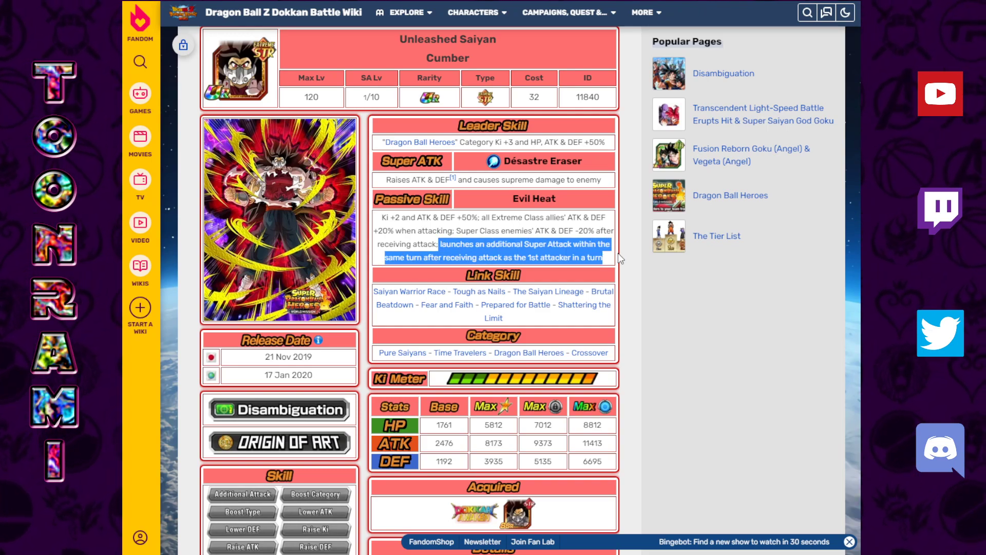
# Step: Clear the Evil Heat passive highlight on Cumber's page and return to the crossover summon page
pyautogui.click(430, 156)
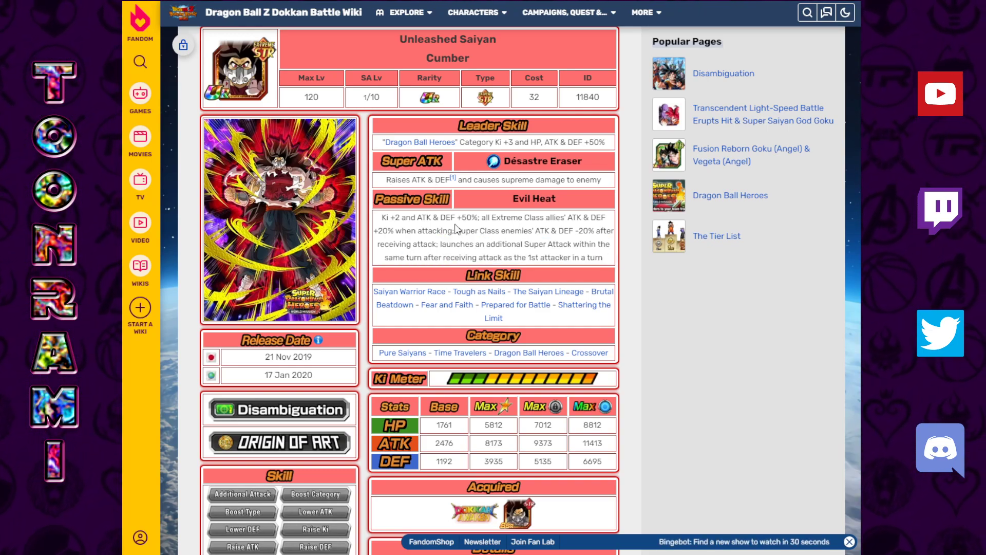
pyautogui.moveTo(534, 255)
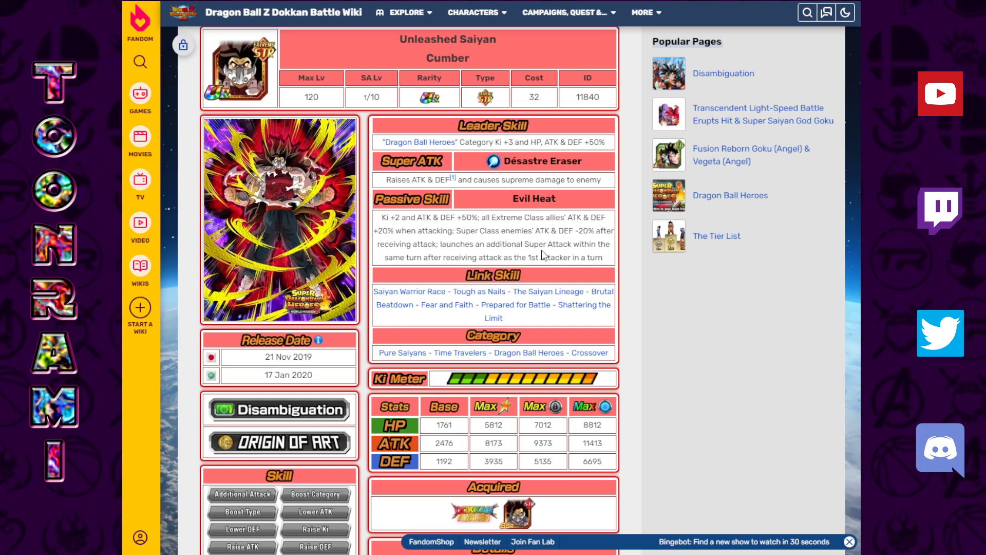
pyautogui.moveTo(546, 228)
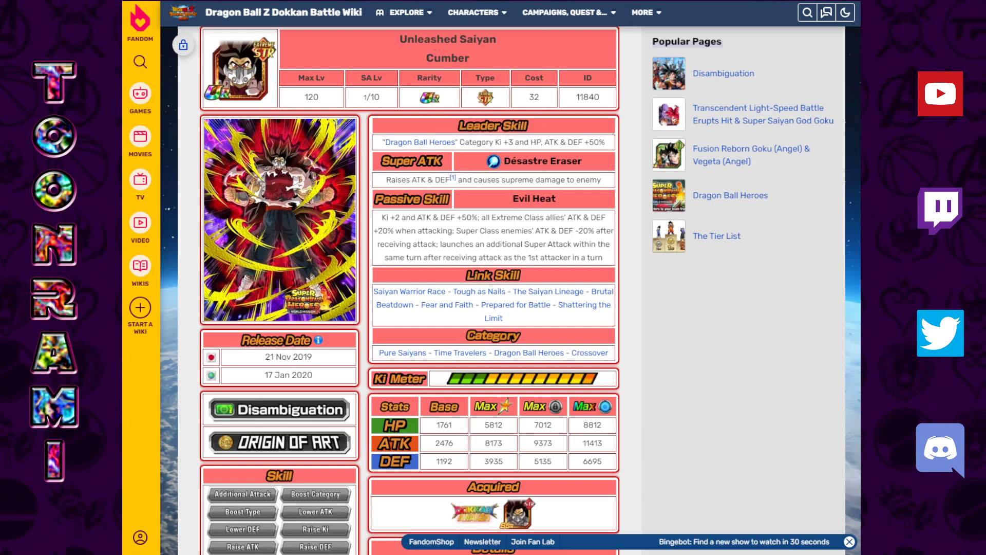
pyautogui.click(459, 46)
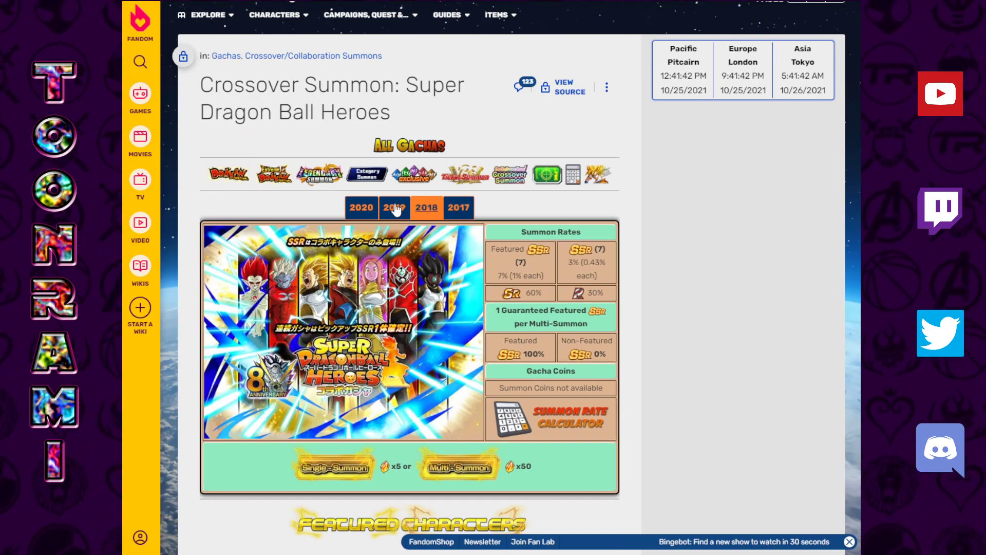
# Step: View the 2019 crossover banner's featured characters, then open the Demon God Salsa card page
pyautogui.click(393, 208)
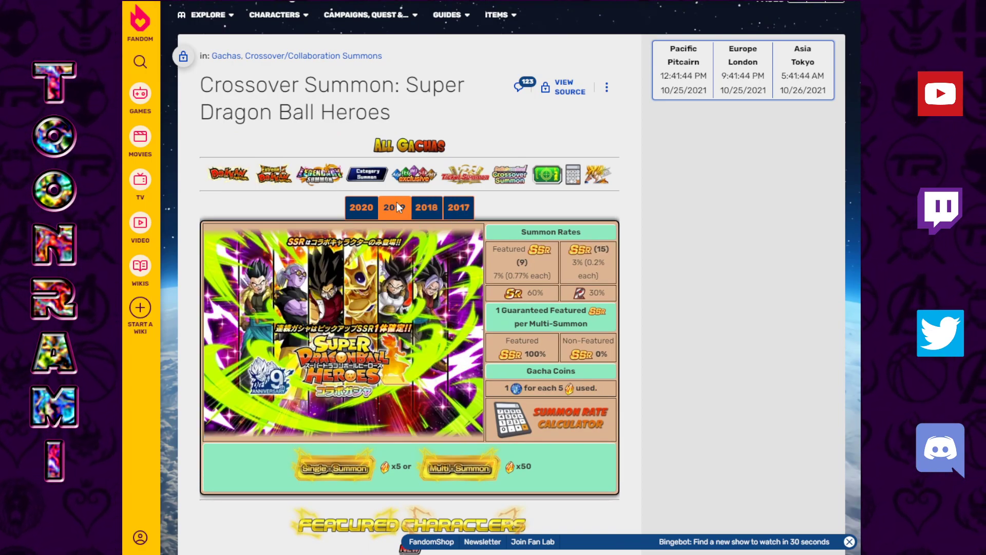
pyautogui.scroll(-3)
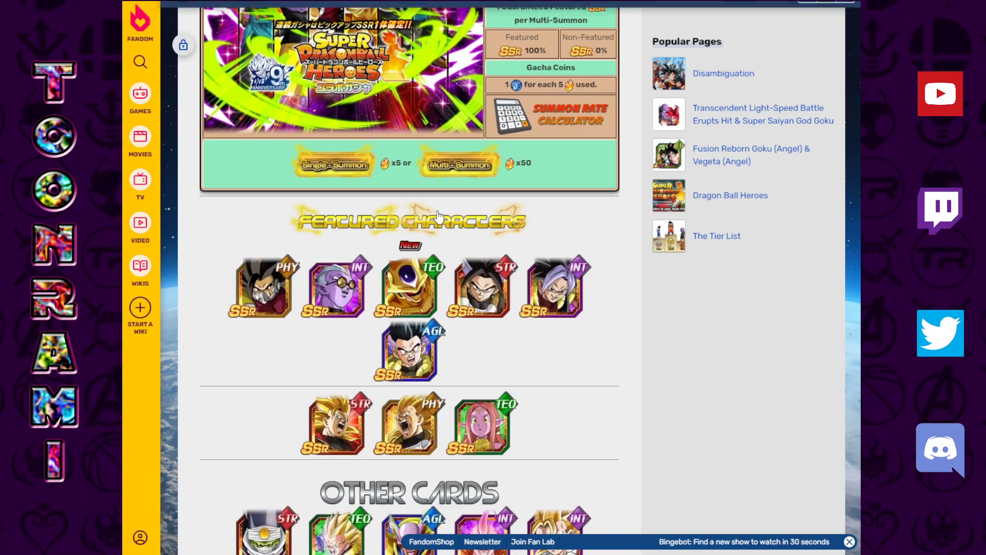
pyautogui.scroll(3)
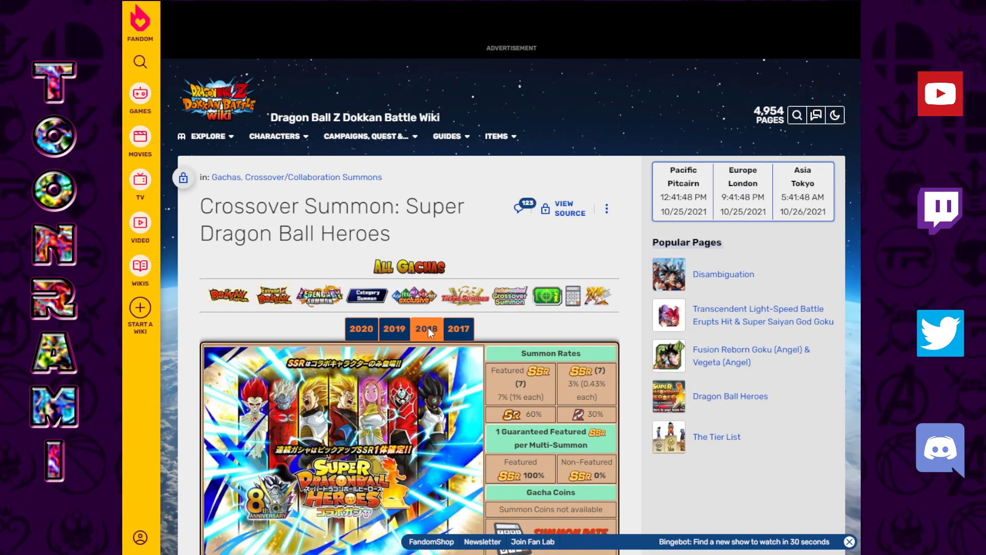
pyautogui.click(458, 328)
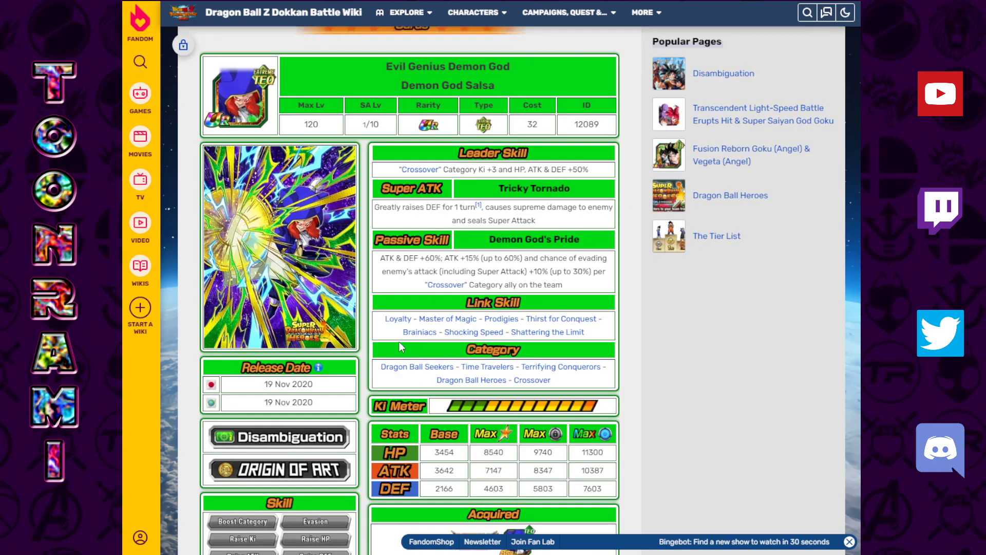
pyautogui.moveTo(489, 125)
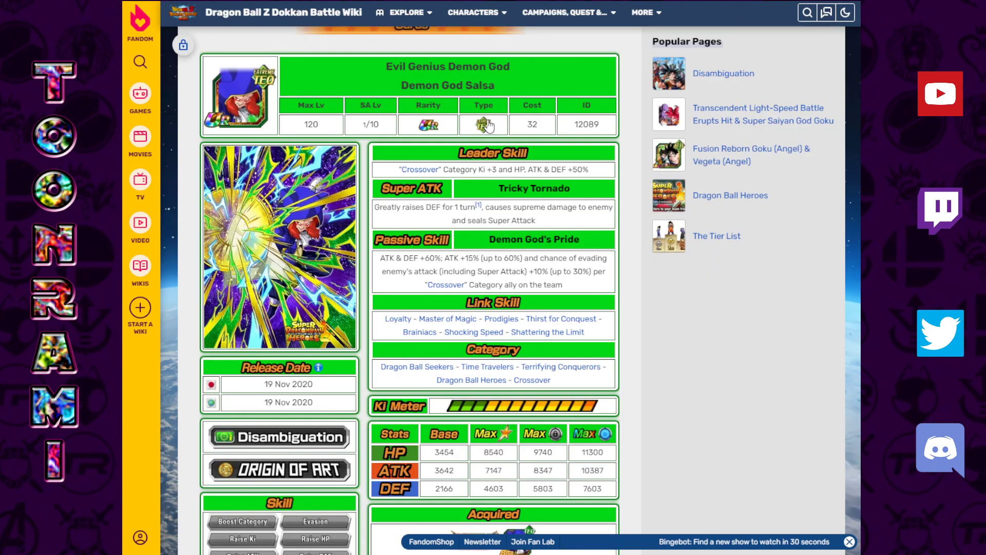
pyautogui.moveTo(376, 207)
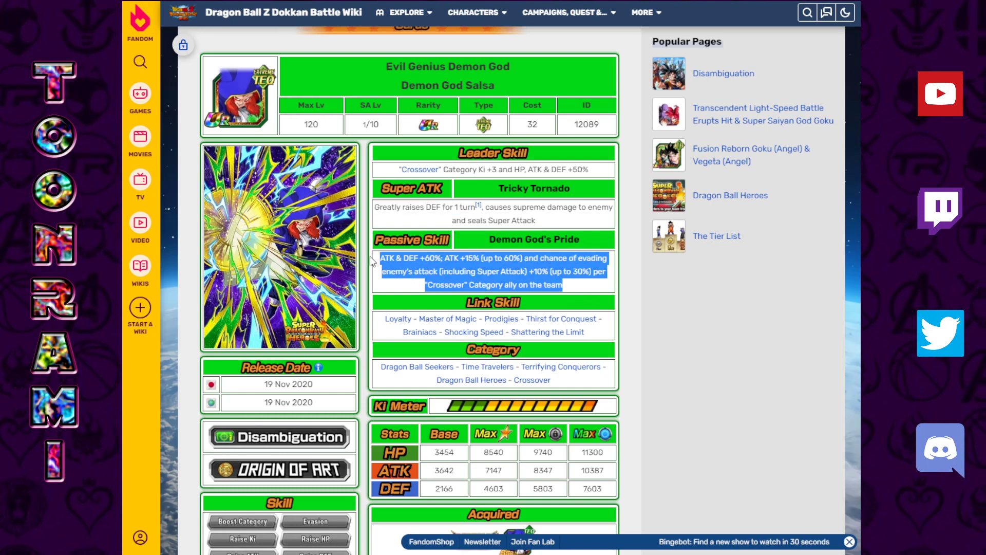
# Step: Clear the highlight from Demon God Salsa's Demon God's Pride passive skill text
pyautogui.click(577, 290)
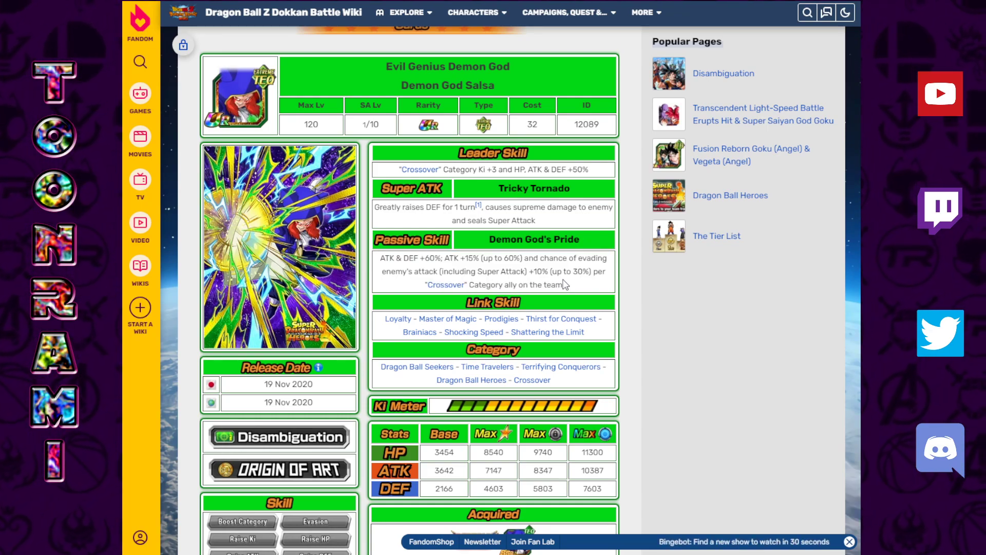
pyautogui.moveTo(567, 288)
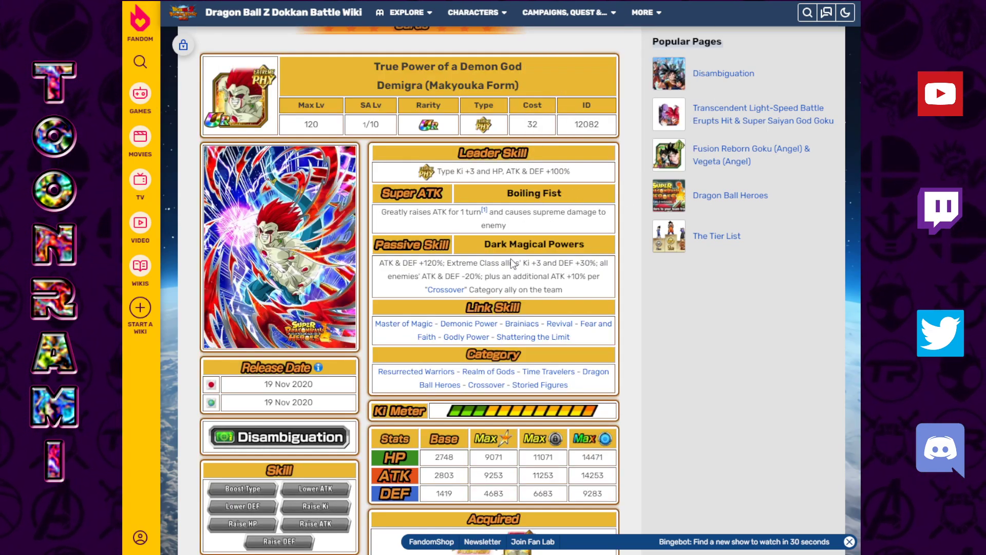
pyautogui.moveTo(577, 299)
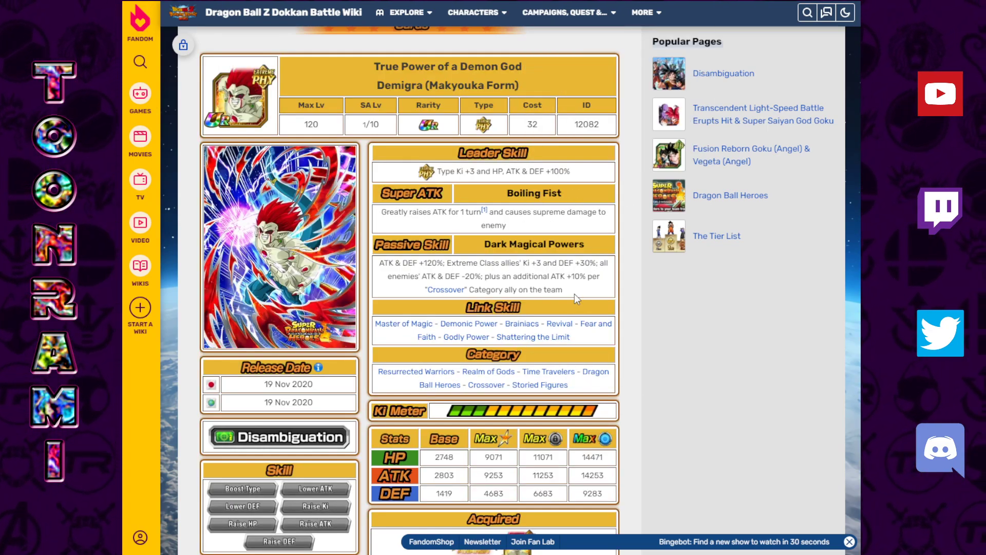
pyautogui.moveTo(552, 293)
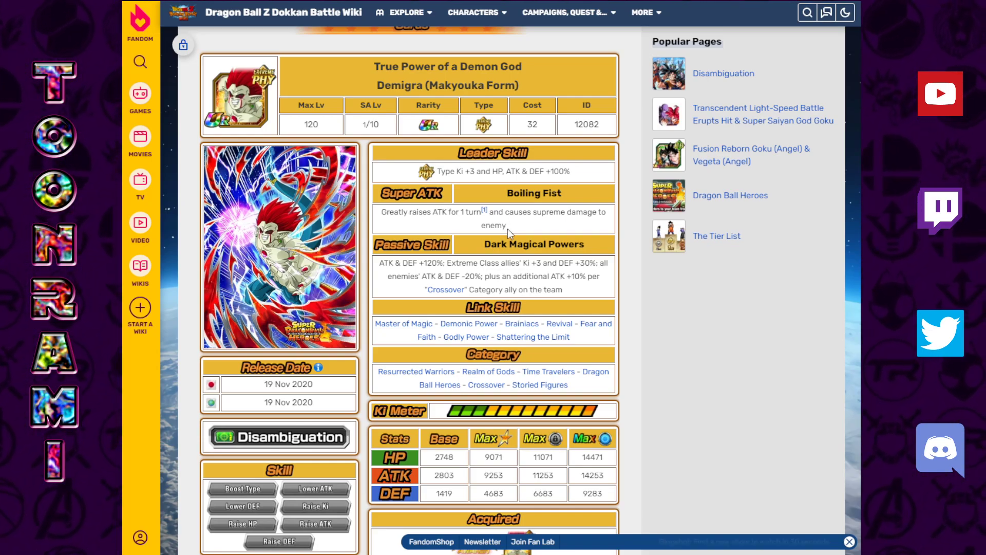
pyautogui.moveTo(427, 225)
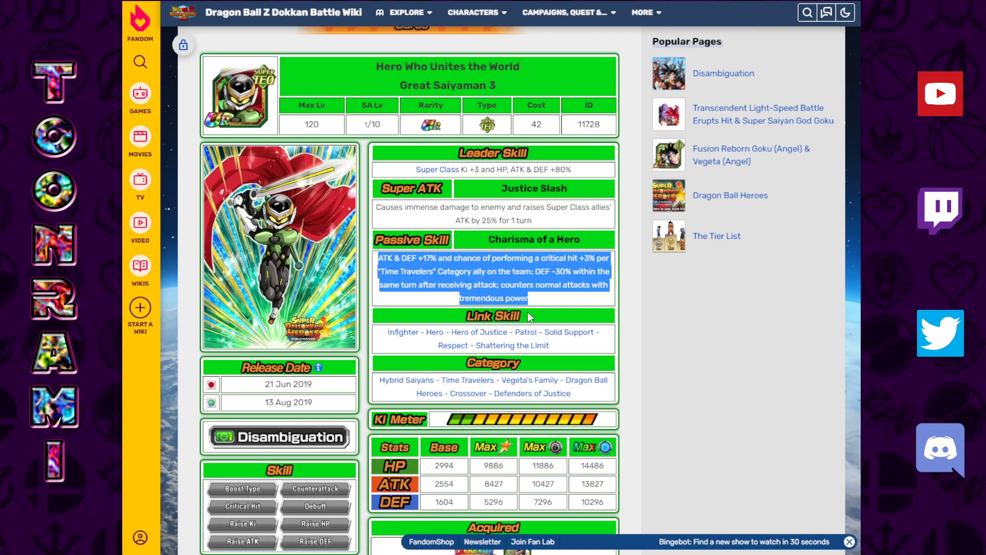
# Step: Clear the highlight, then word-select terms in Great Saiyaman 3's Charisma of a Hero passive
pyautogui.click(537, 271)
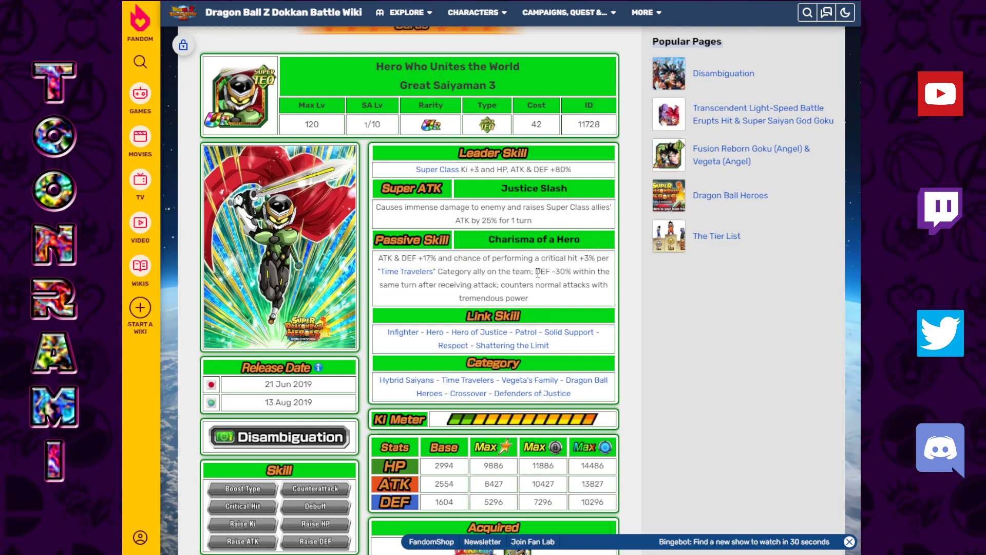
pyautogui.doubleClick(556, 271)
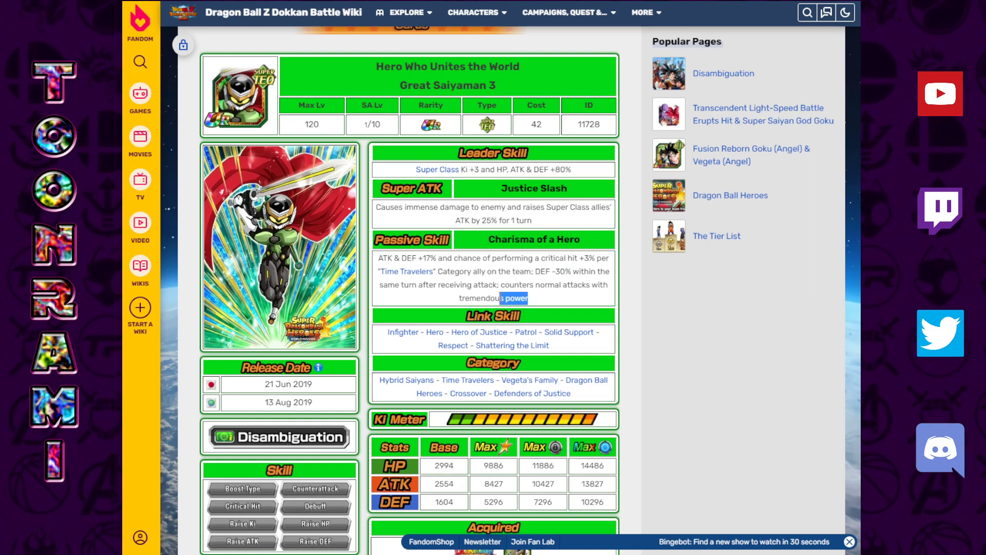
pyautogui.moveTo(531, 273)
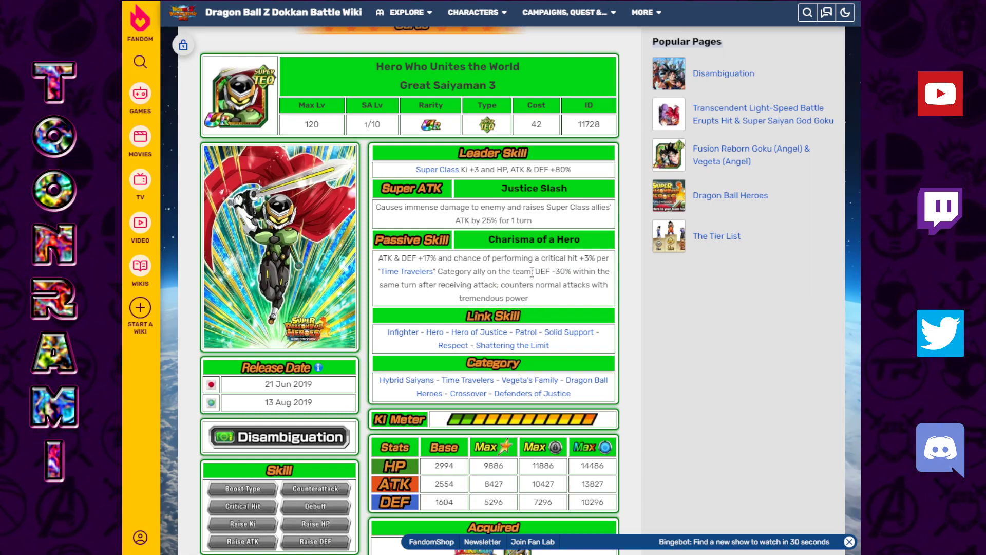
pyautogui.doubleClick(552, 272)
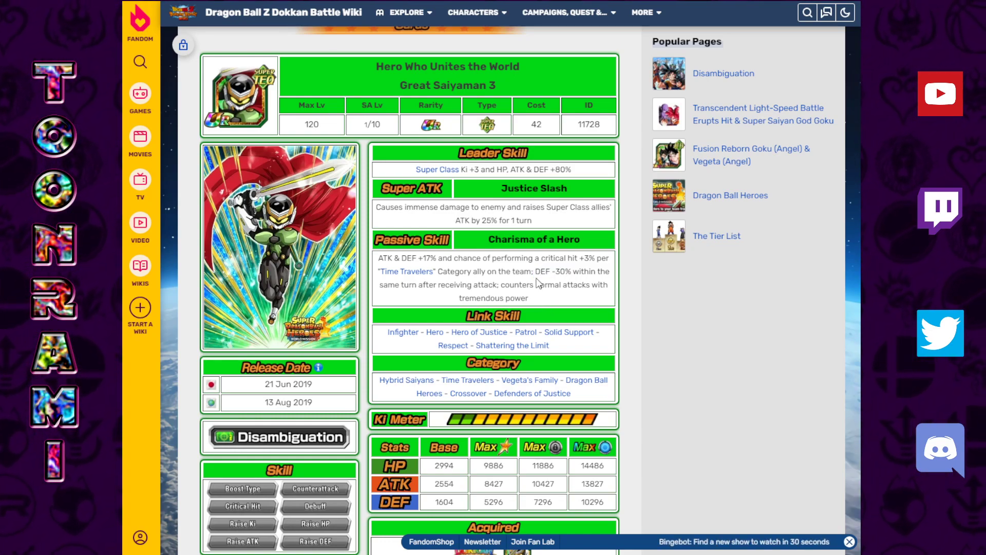
pyautogui.doubleClick(553, 271)
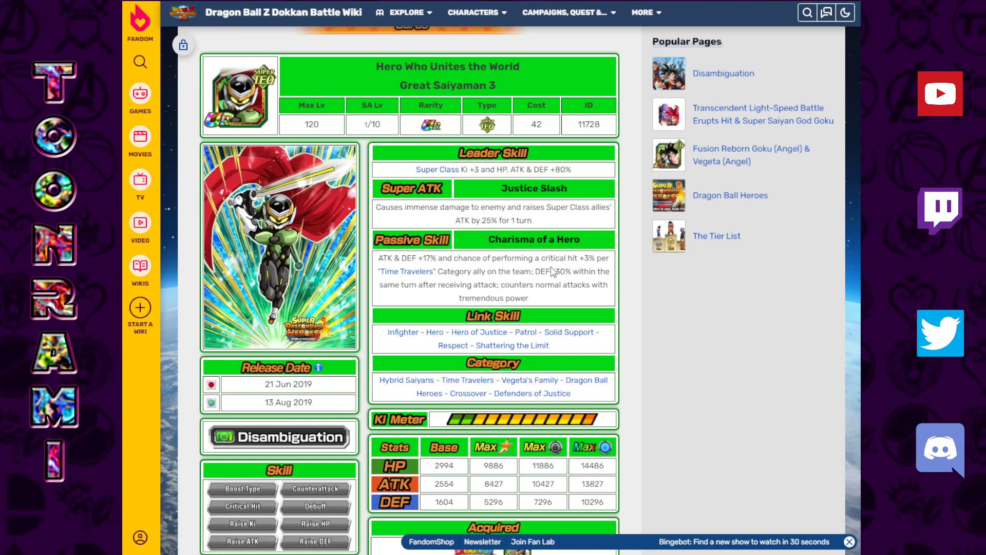
pyautogui.moveTo(553, 272)
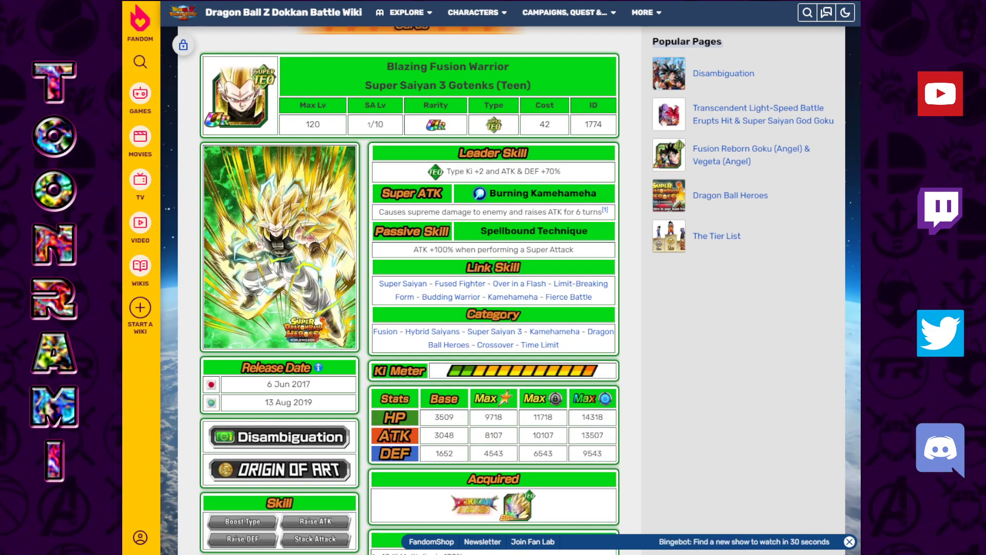
pyautogui.moveTo(664, 114)
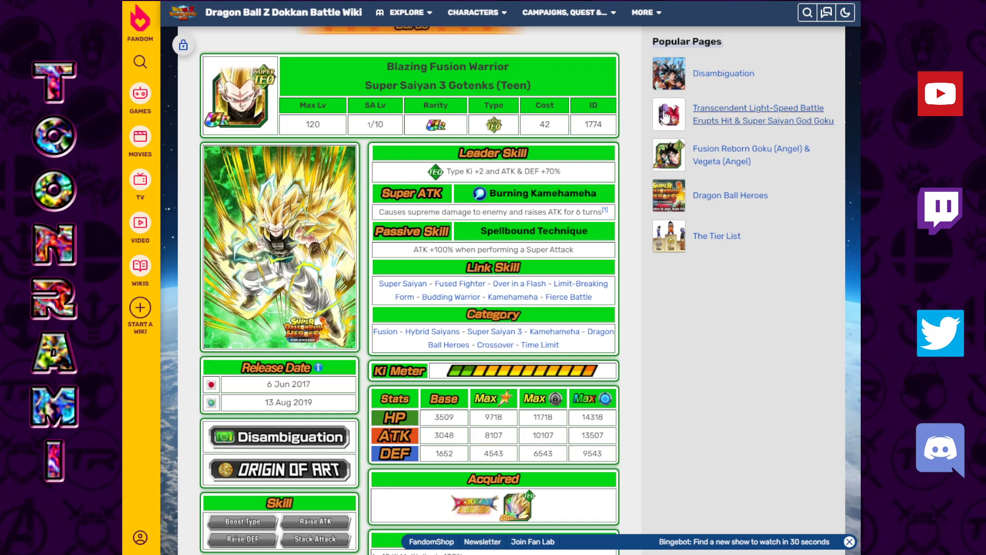